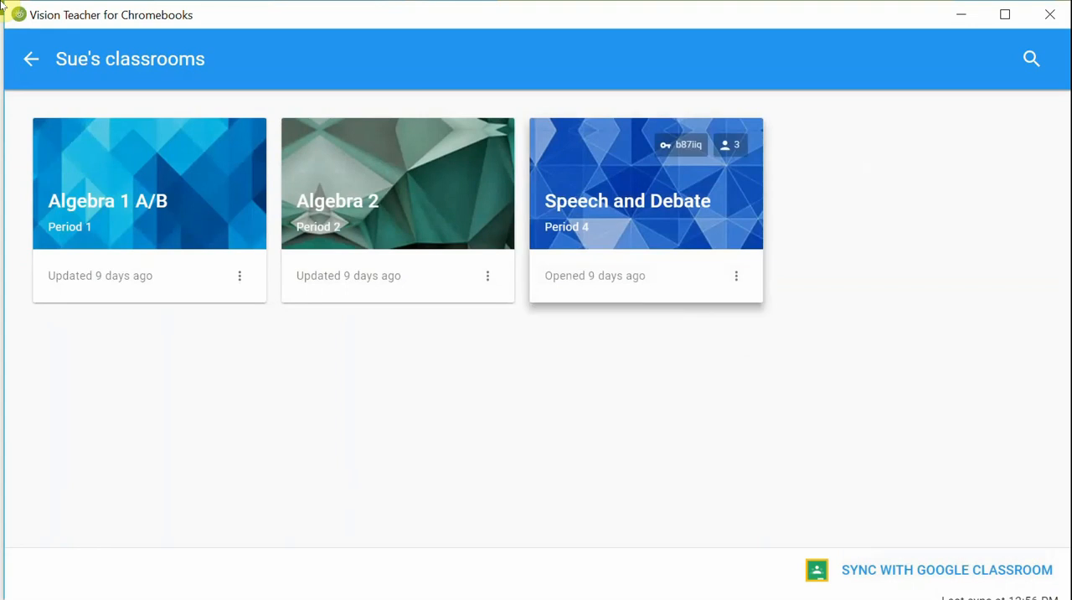
# Open the Speech and Debate (Period 4) classroom card to list its three offline students.
pyautogui.click(645, 182)
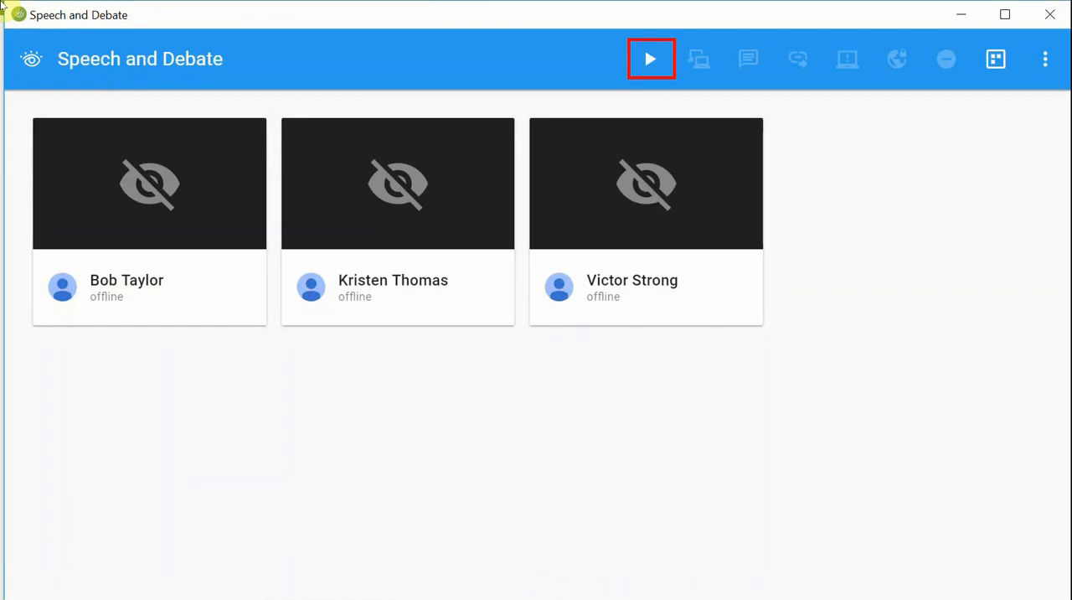
pyautogui.moveTo(650, 59)
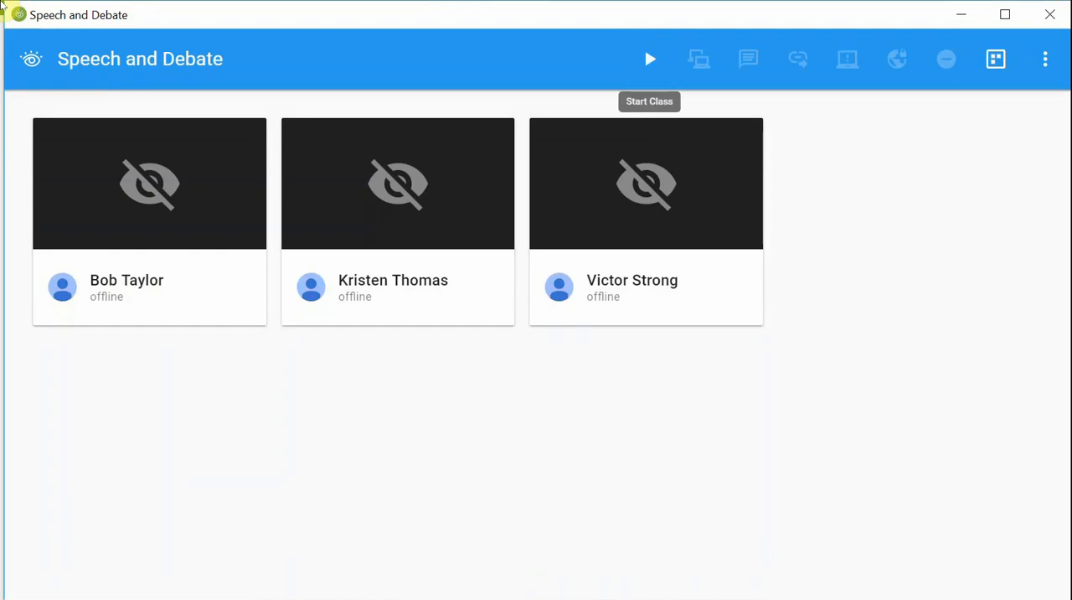
# Start the class session so Kristen's and Victor's live screens appear.
pyautogui.click(650, 59)
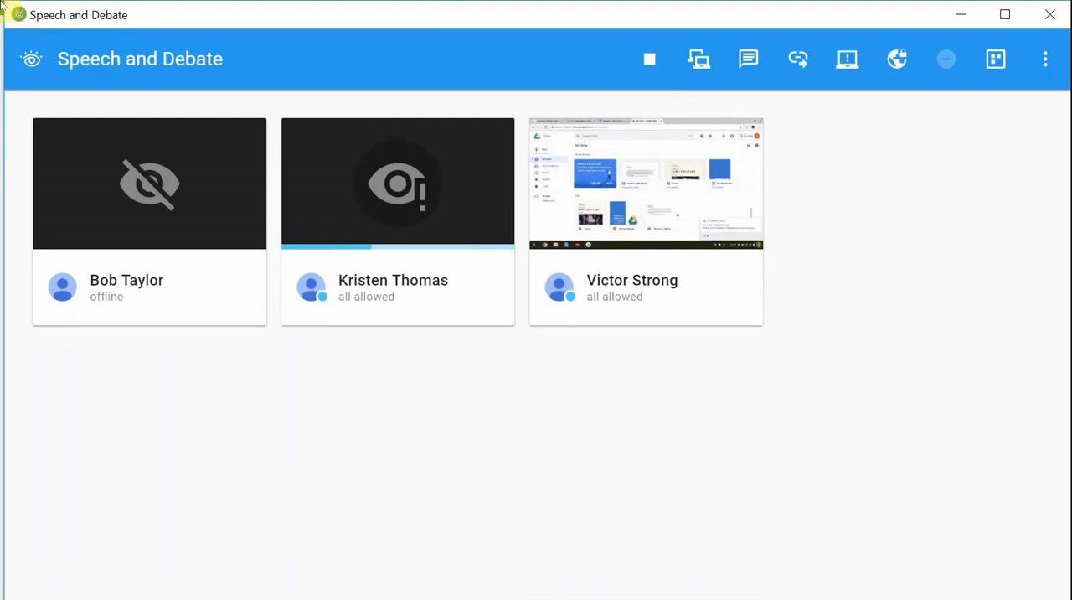
pyautogui.moveTo(107, 296)
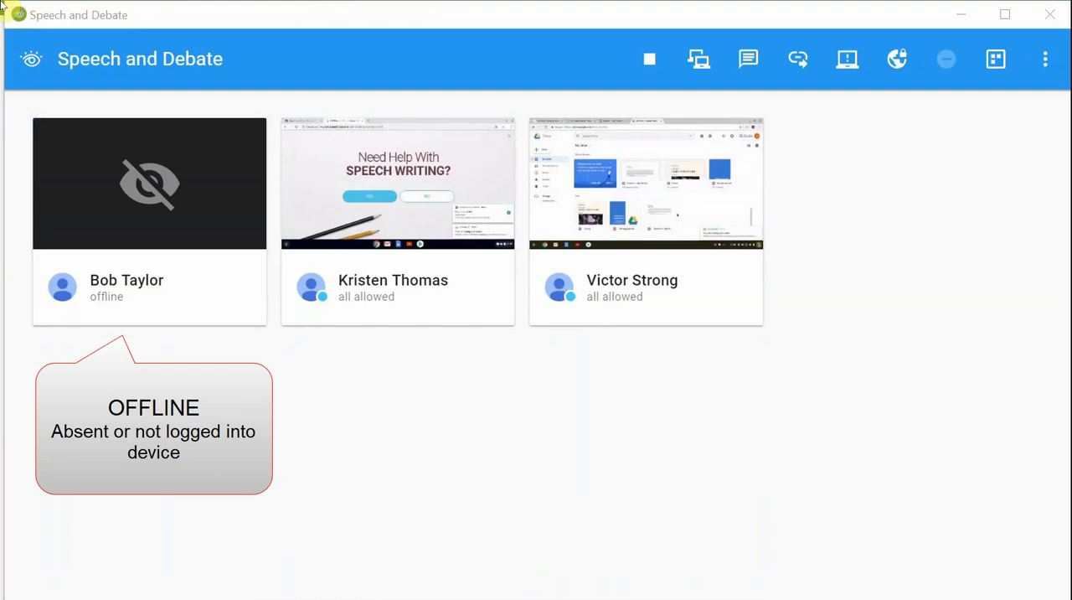
# Uncheck Show offline students in the class view options menu.
pyautogui.click(1045, 59)
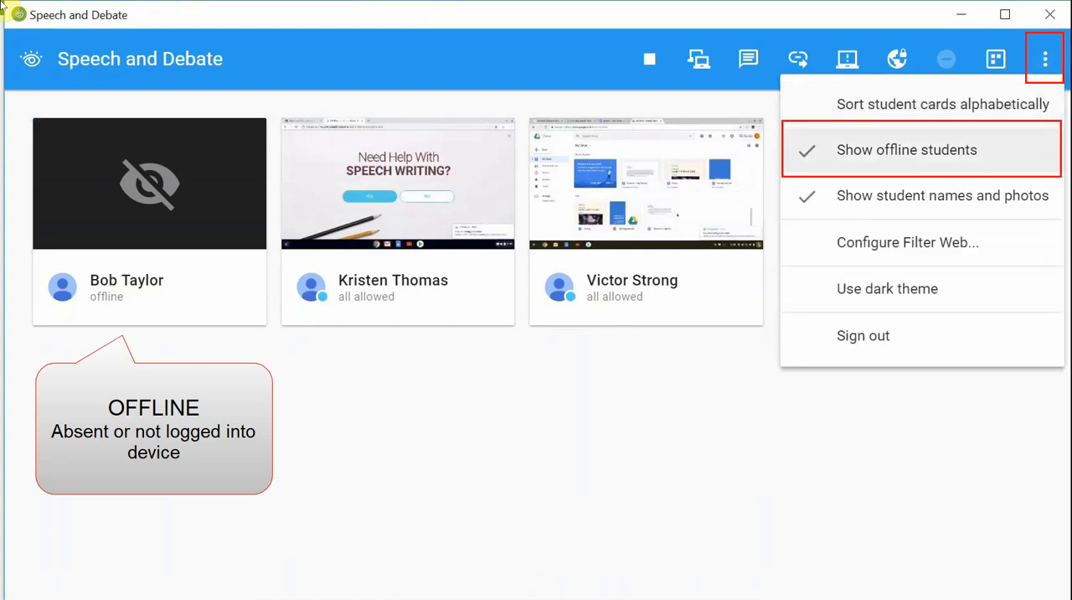
pyautogui.click(906, 149)
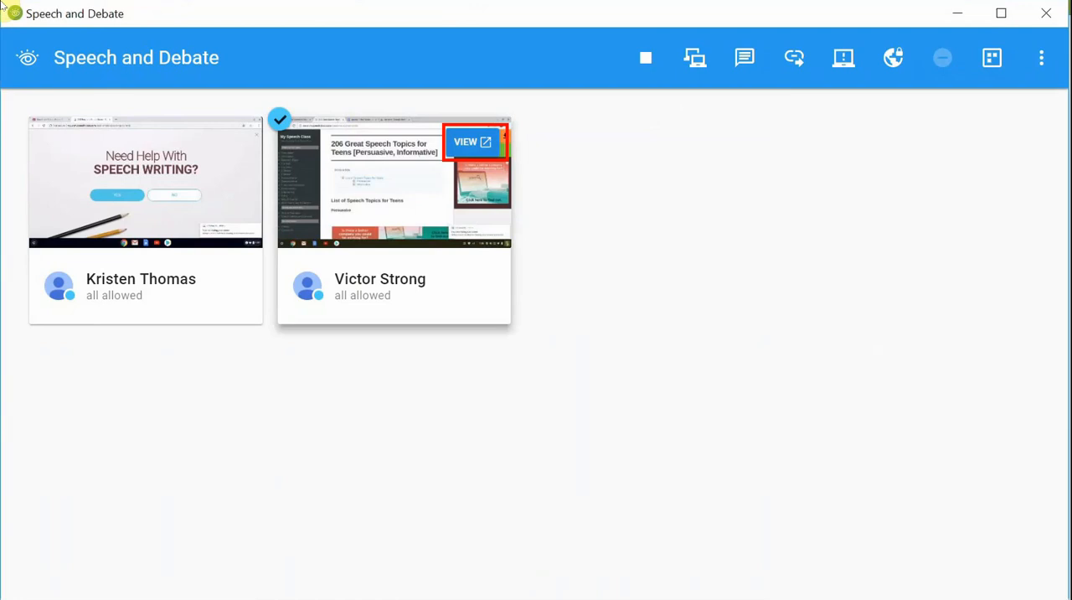
# Open Victor Strong's live view and save a photo of his speech draft.
pyautogui.click(473, 140)
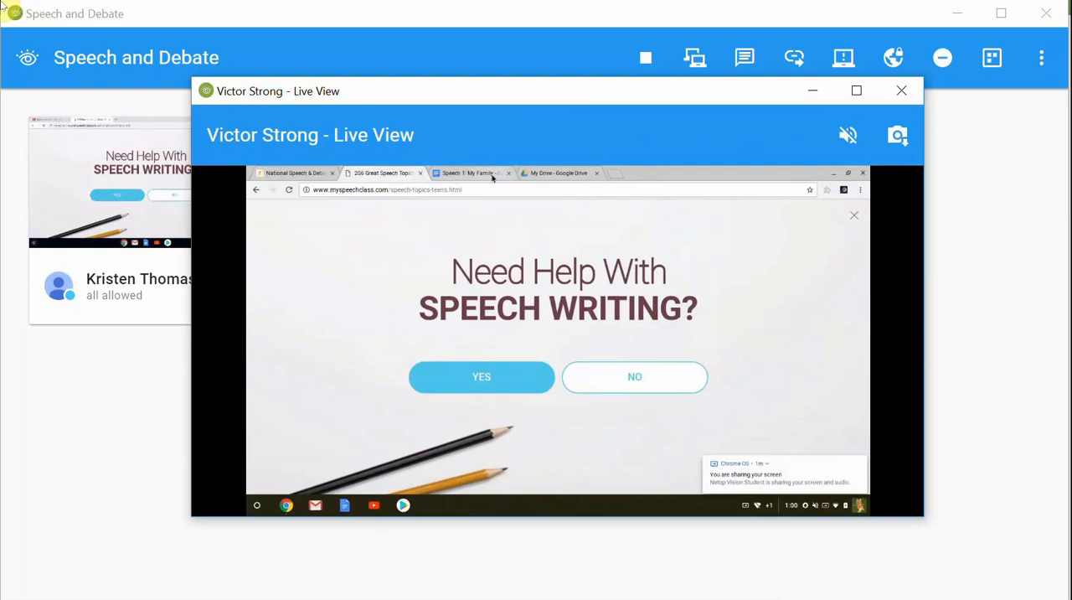
pyautogui.click(469, 173)
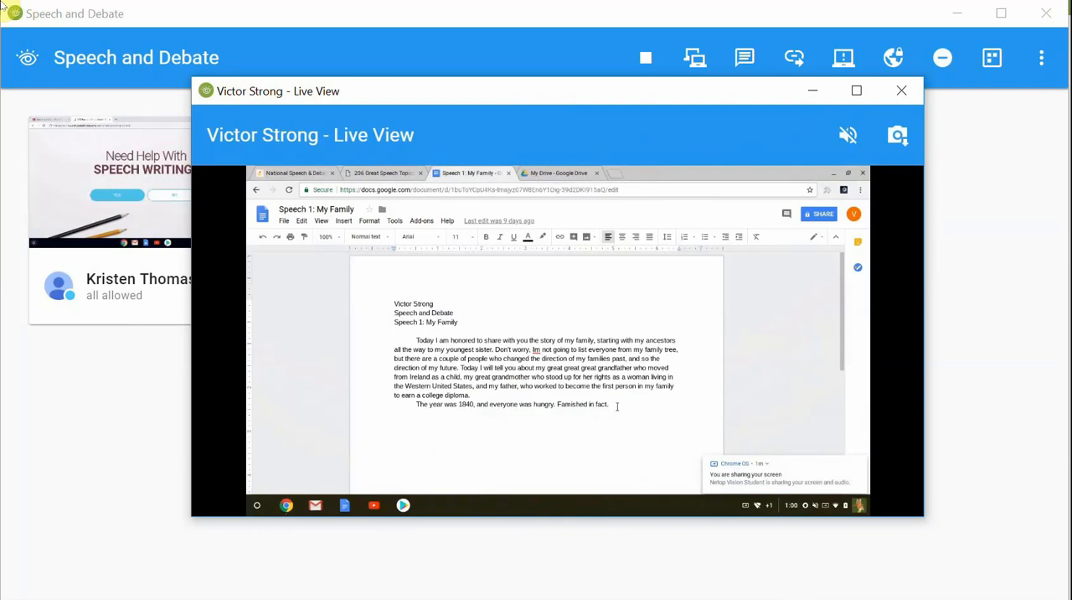
pyautogui.moveTo(847, 134)
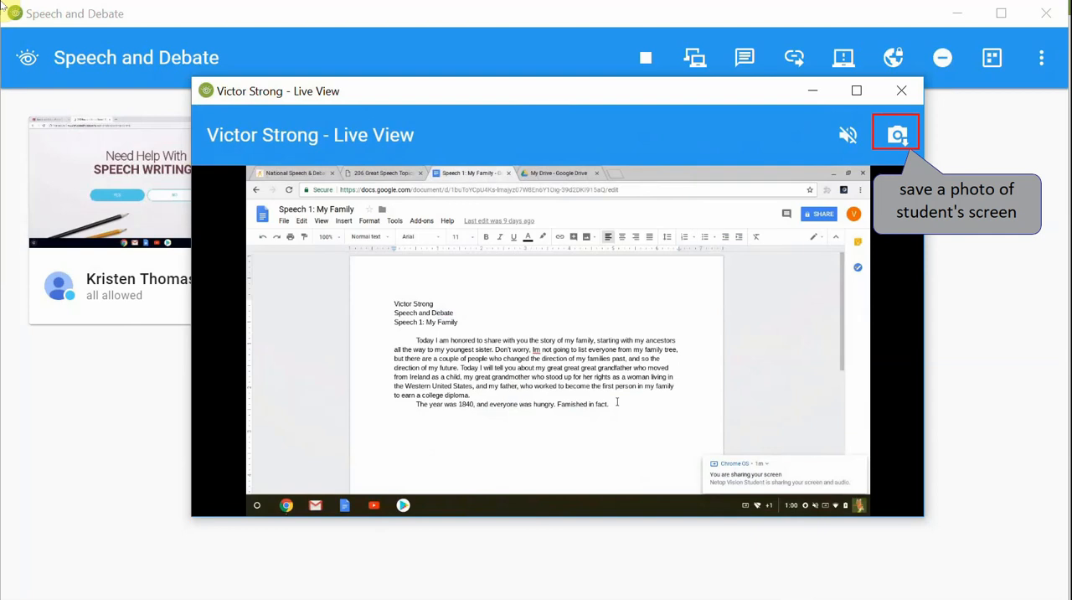
pyautogui.click(901, 89)
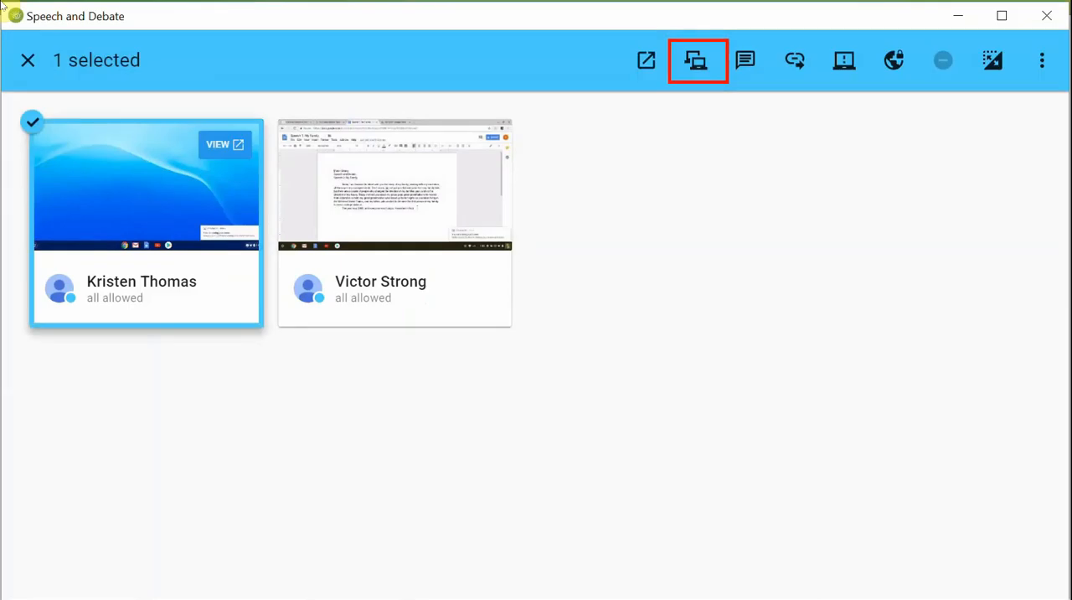
pyautogui.click(394, 222)
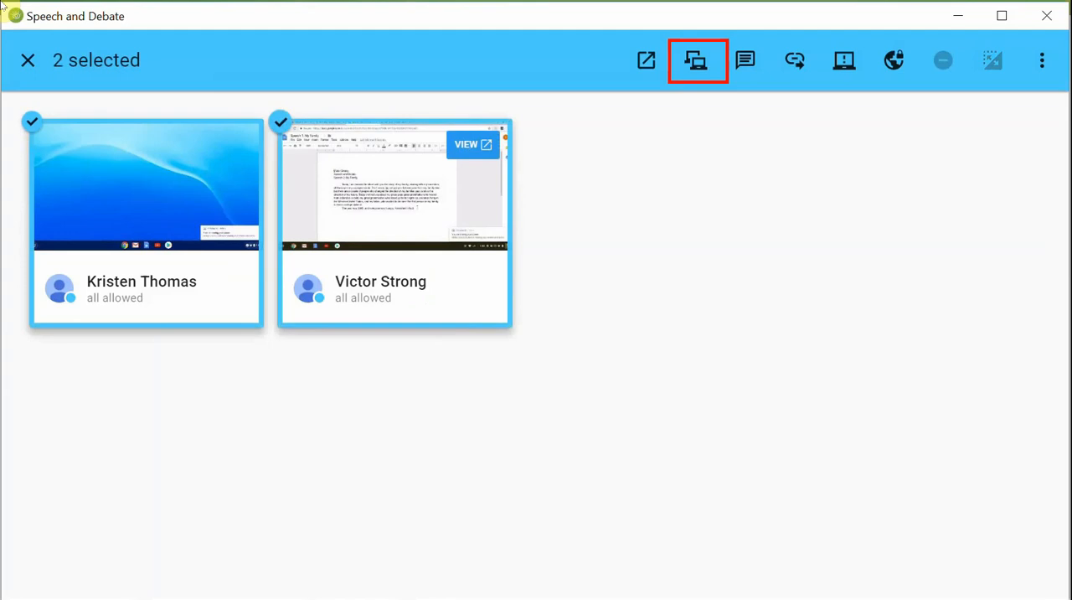
pyautogui.click(27, 60)
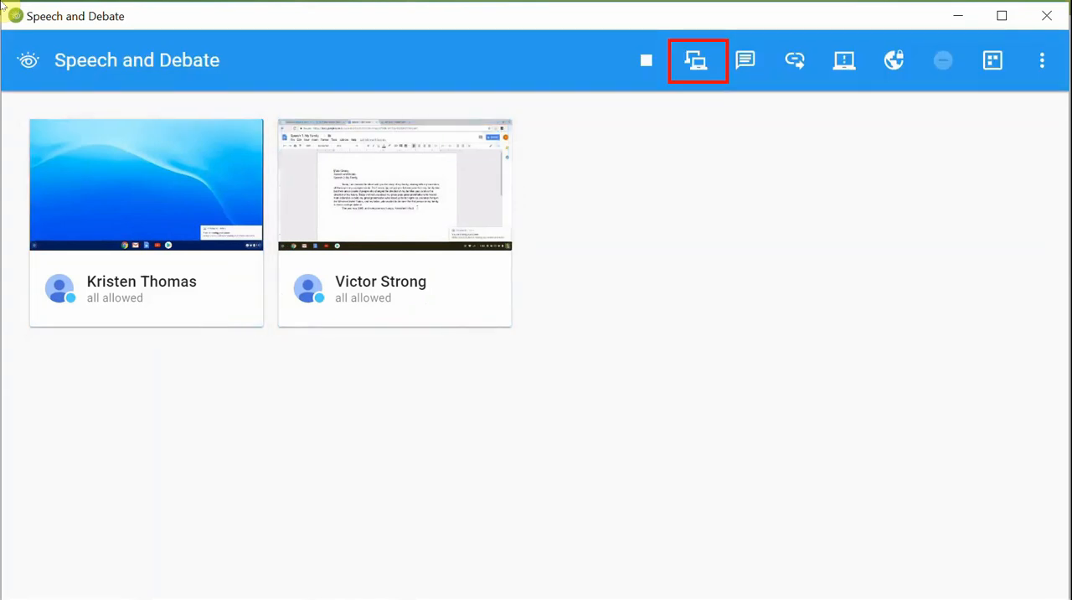
pyautogui.click(697, 61)
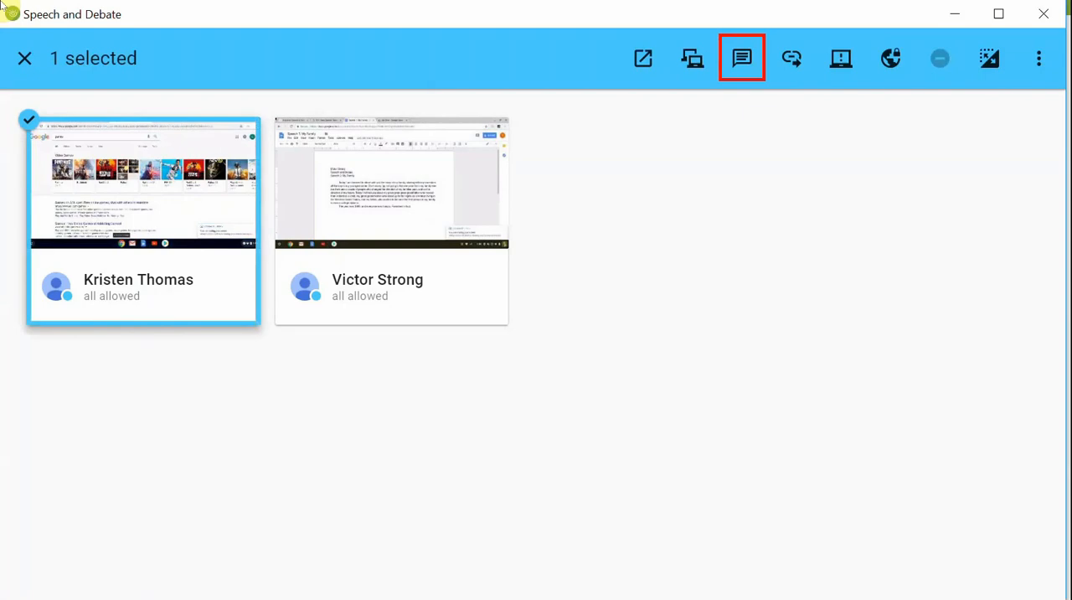
# Send Kristen the full-screen message 'Please get back to your speech!', then deselect.
pyautogui.click(742, 58)
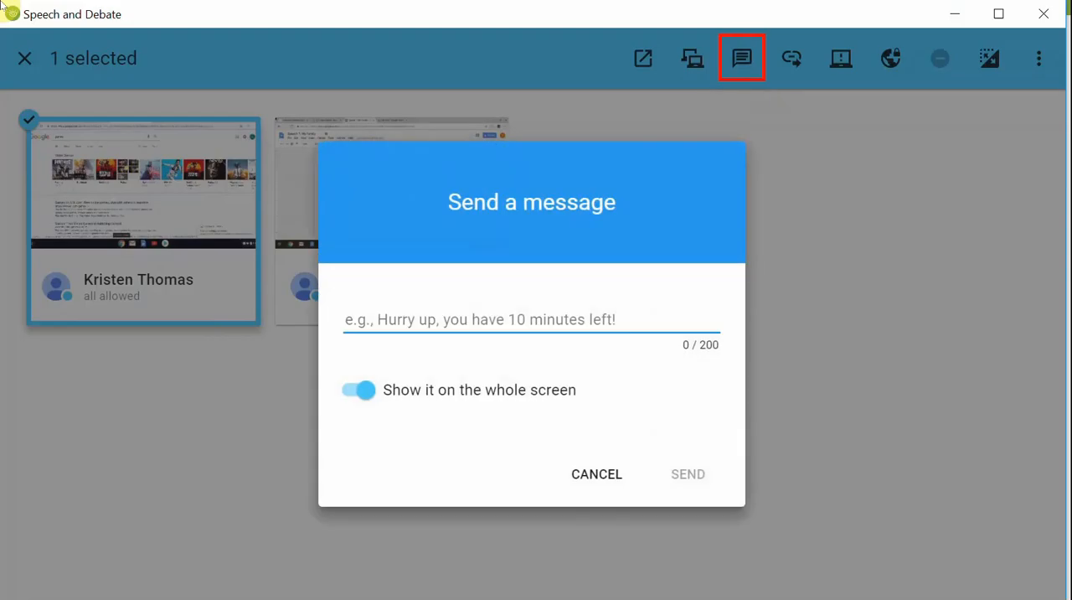
pyautogui.write('Please get back')
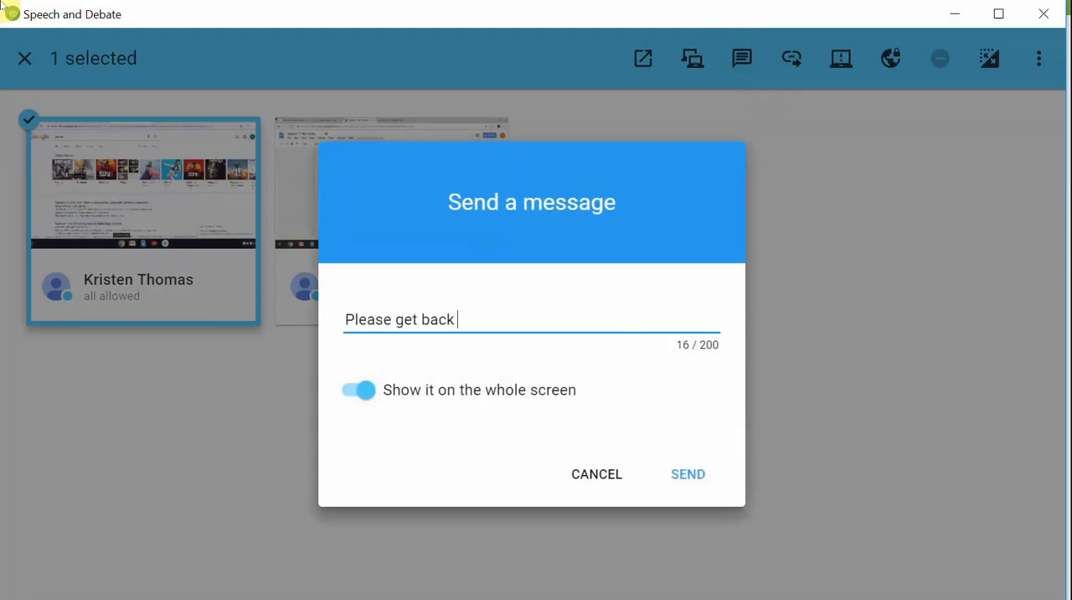
pyautogui.write('to your speech! Thank you')
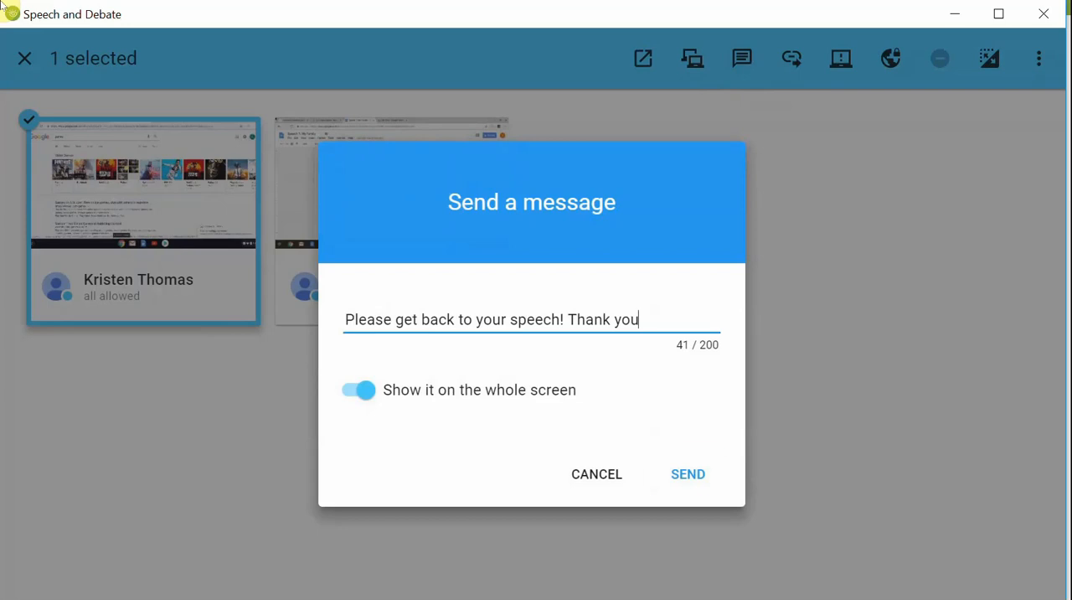
pyautogui.click(688, 473)
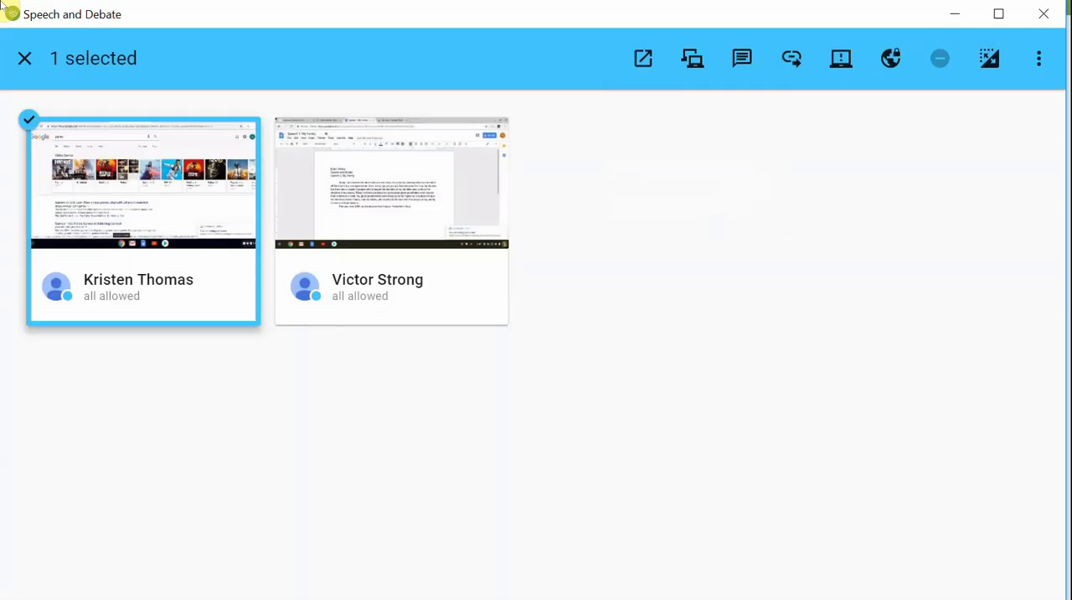
pyautogui.click(692, 58)
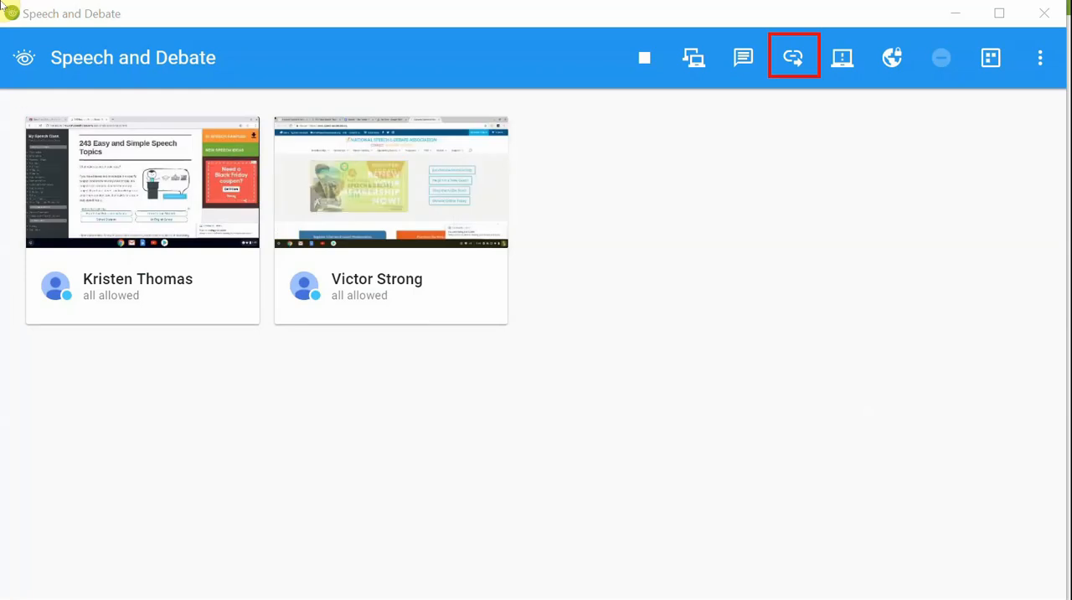
pyautogui.click(793, 57)
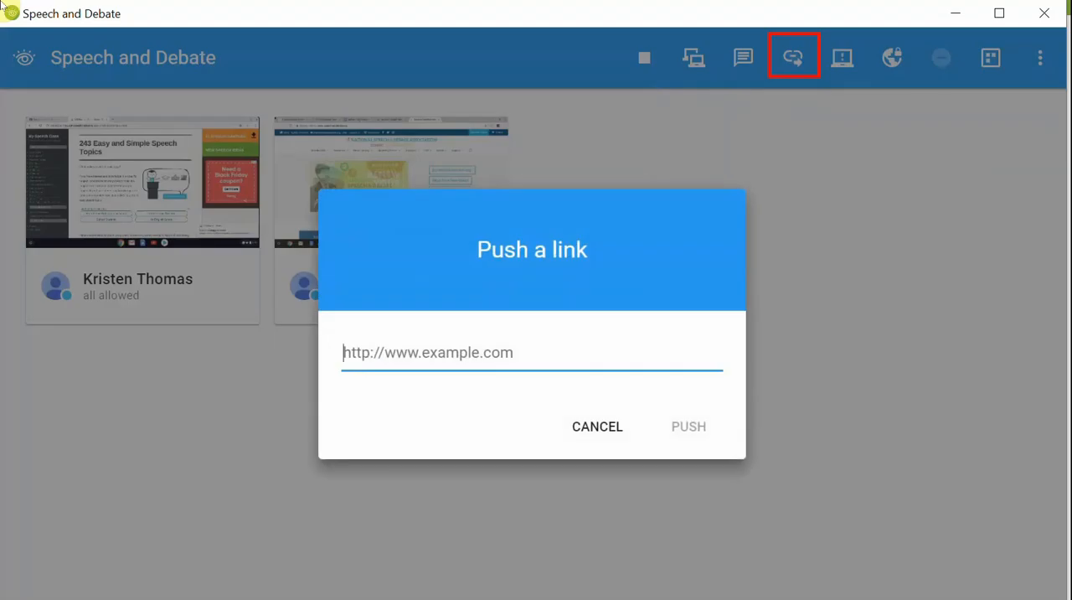
pyautogui.write('www.')
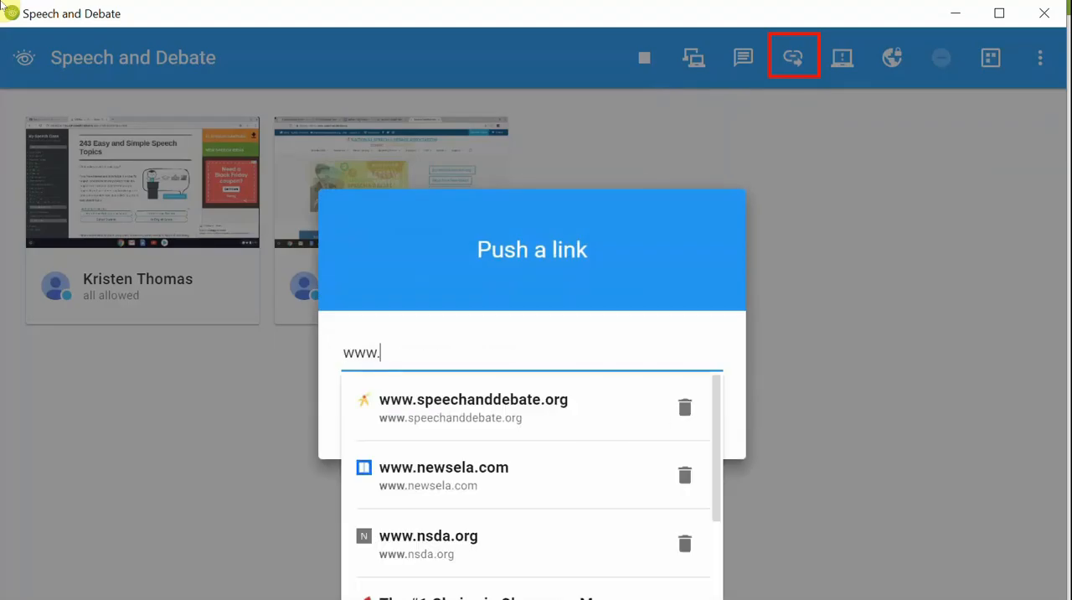
pyautogui.write('s')
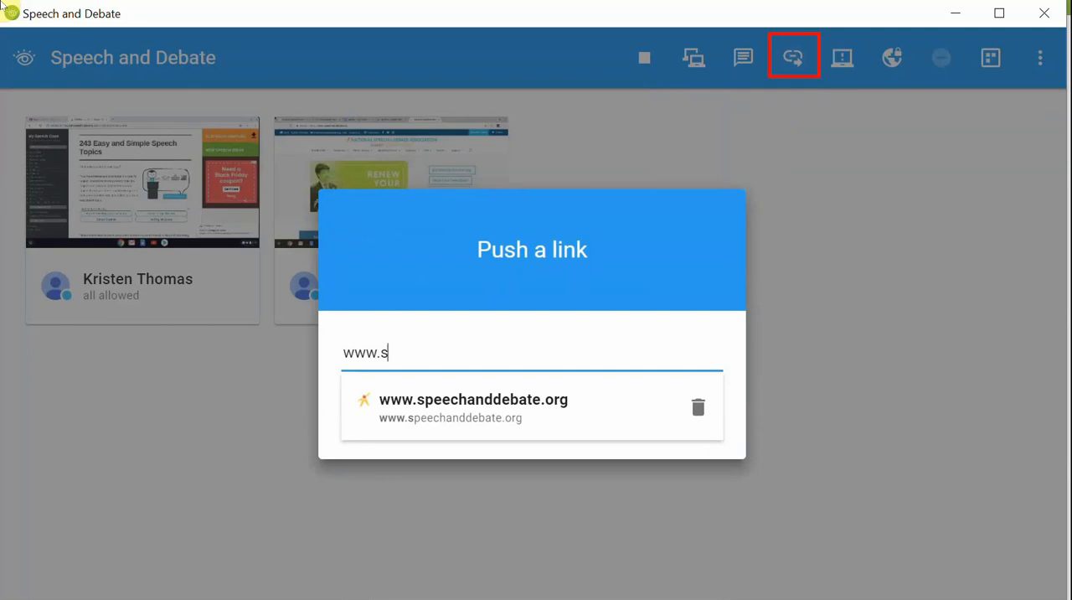
pyautogui.write('pe')
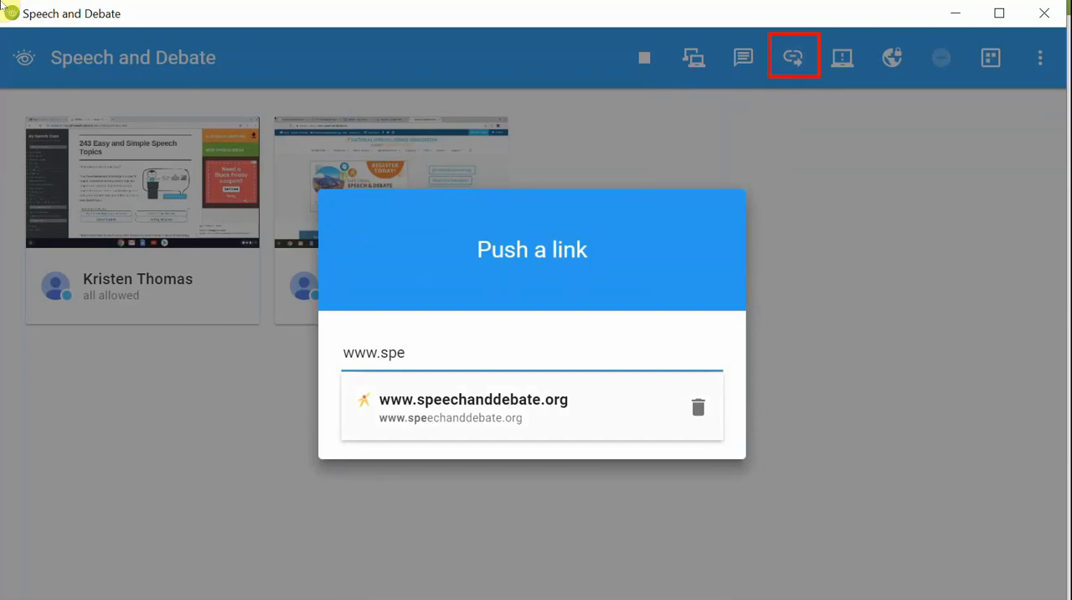
pyautogui.click(474, 398)
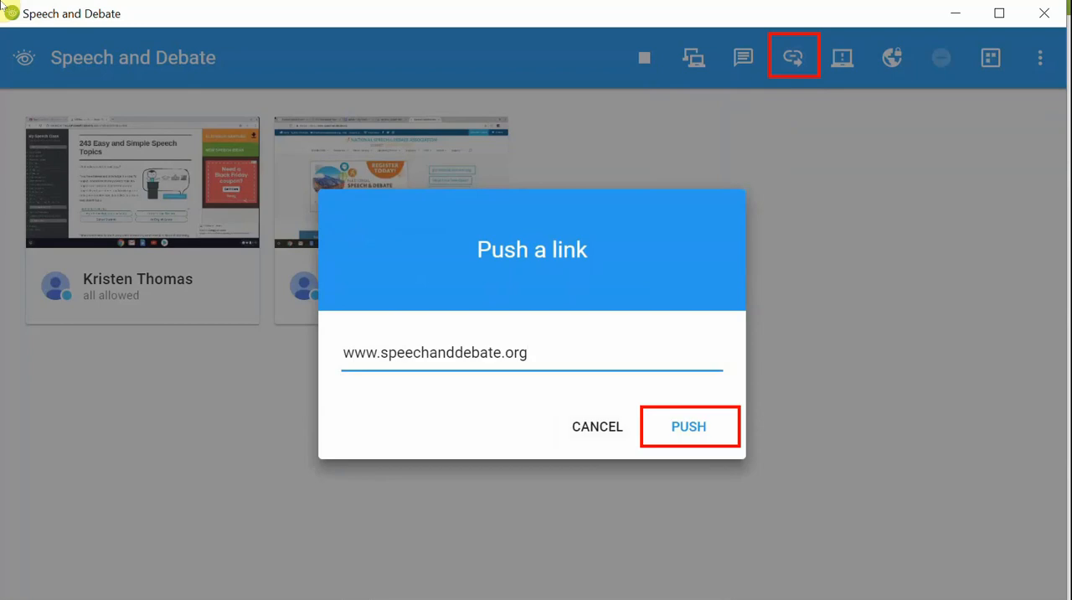
pyautogui.click(688, 427)
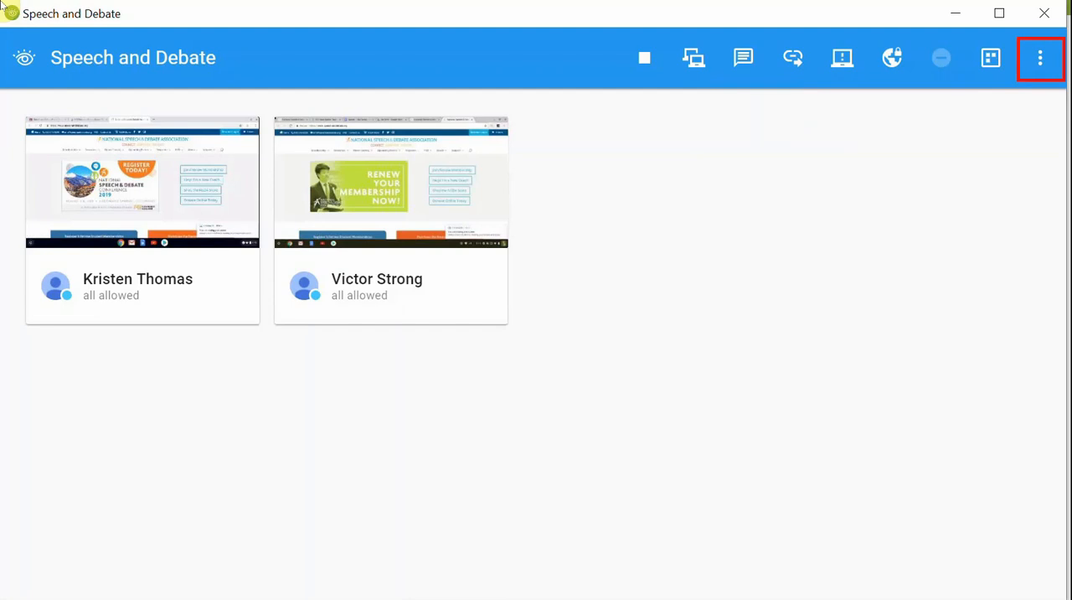
# Close the Configure Filter Web setup without changes, then turn web filtering off.
pyautogui.click(1040, 57)
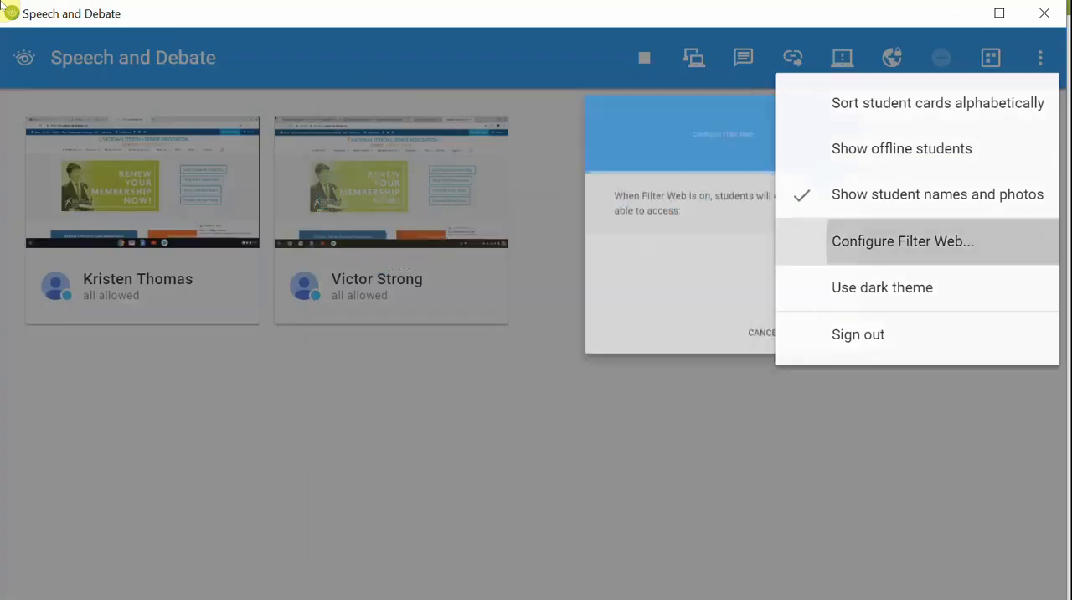
pyautogui.click(903, 241)
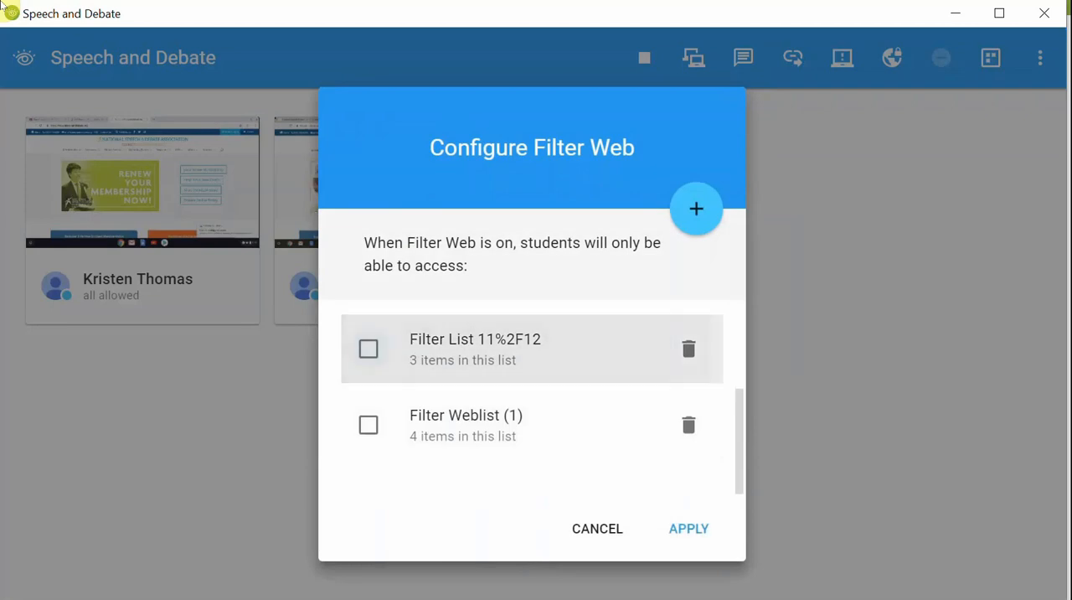
pyautogui.click(688, 528)
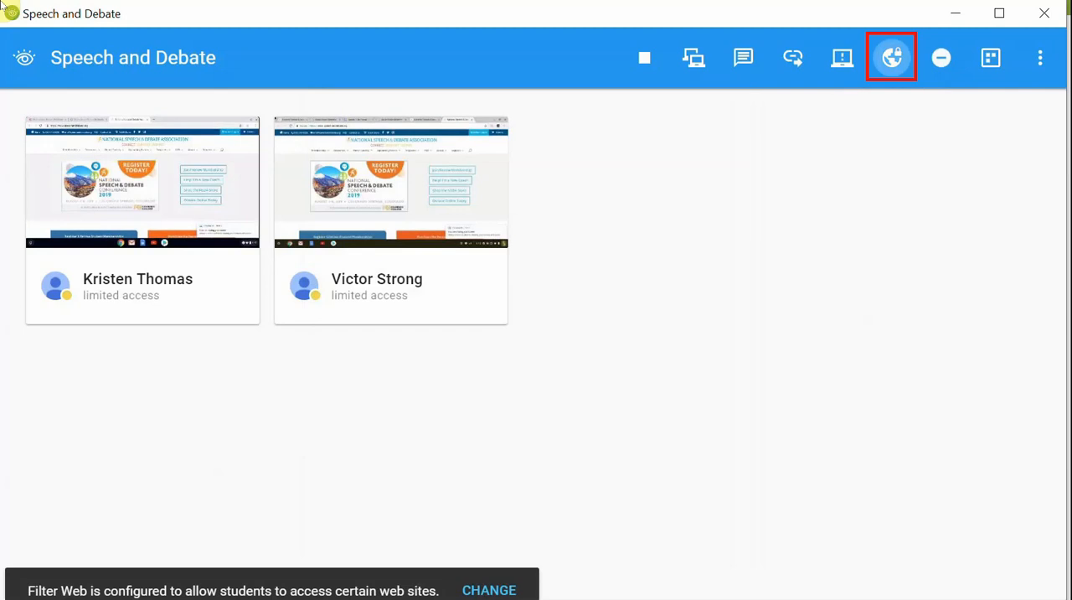
pyautogui.click(891, 57)
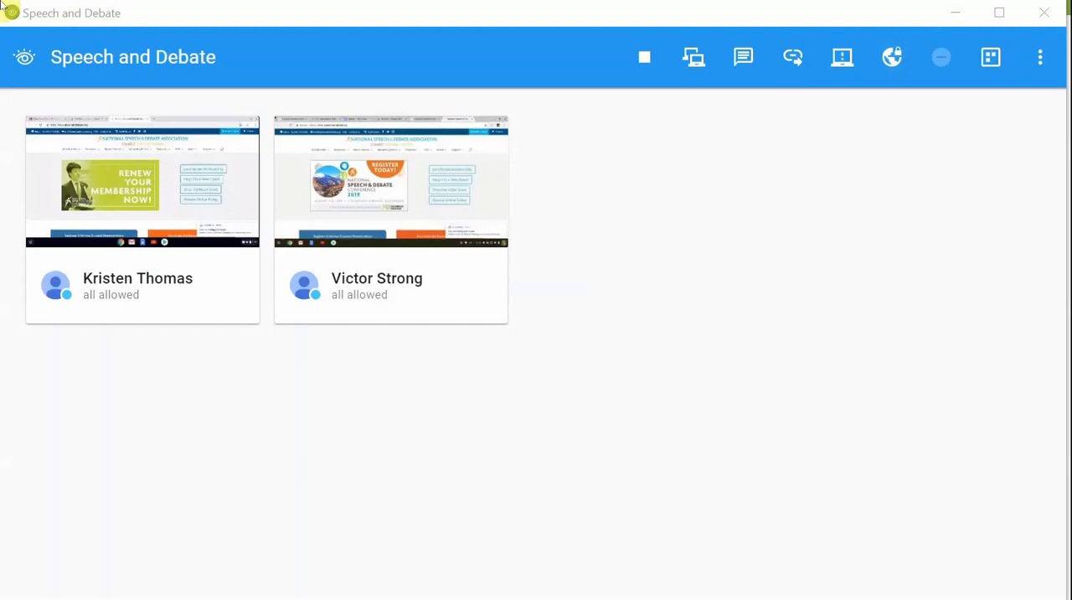
pyautogui.click(390, 220)
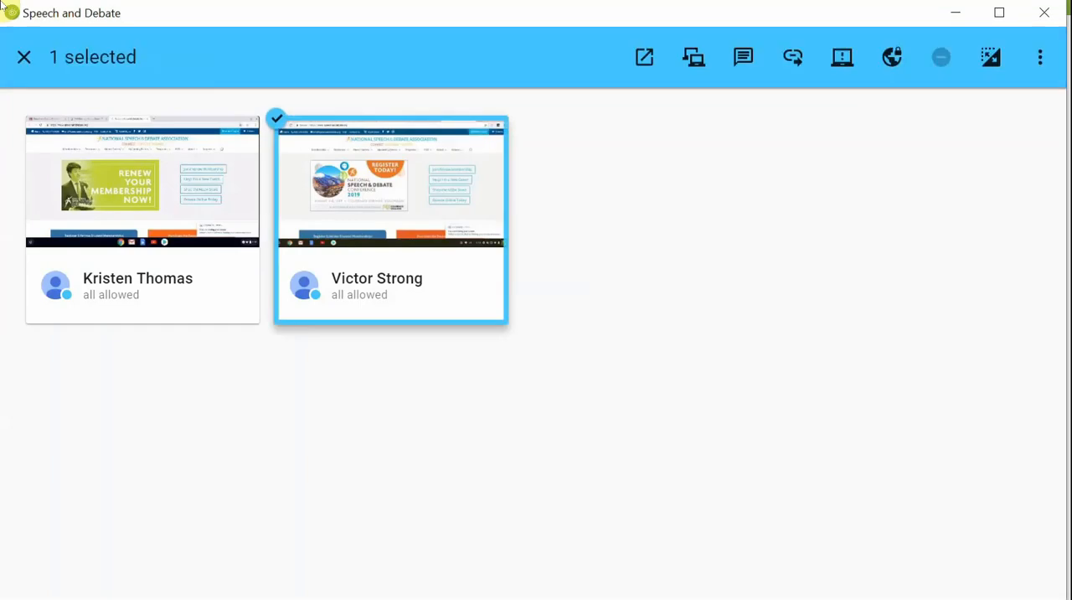
pyautogui.click(842, 57)
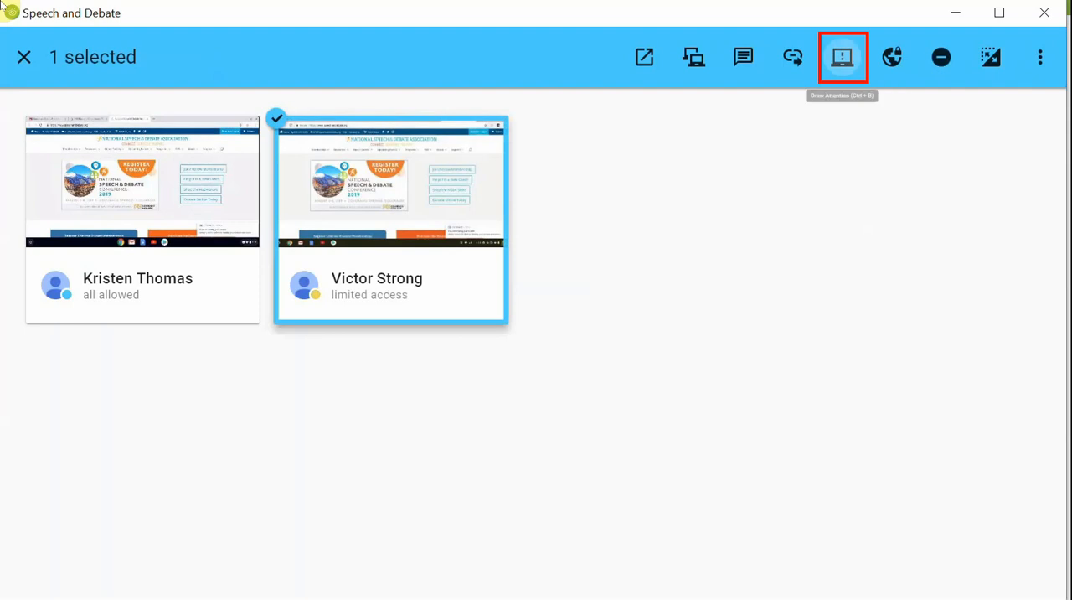
pyautogui.click(842, 57)
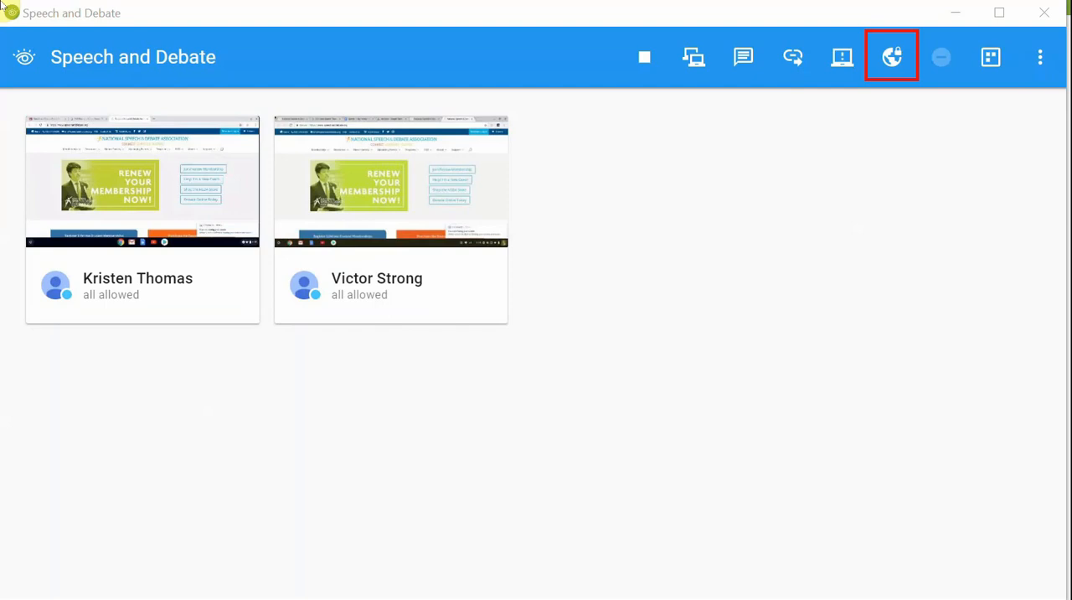
# Open the three-dot More options menu for the class.
pyautogui.click(1040, 57)
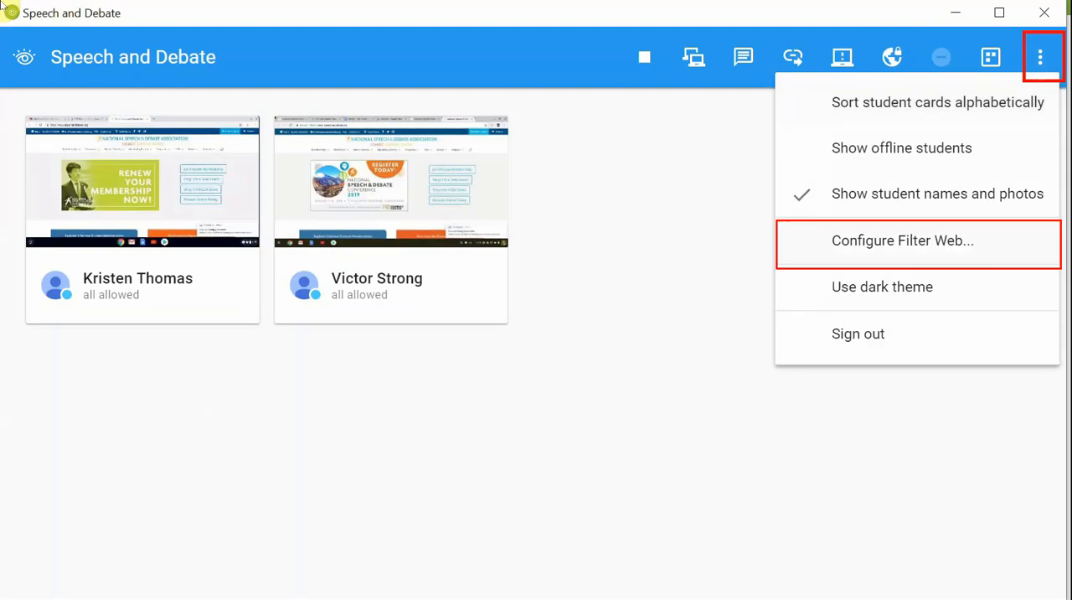
# Open the Configure Filter Web setup and scroll through the available allowed-site lists.
pyautogui.click(902, 241)
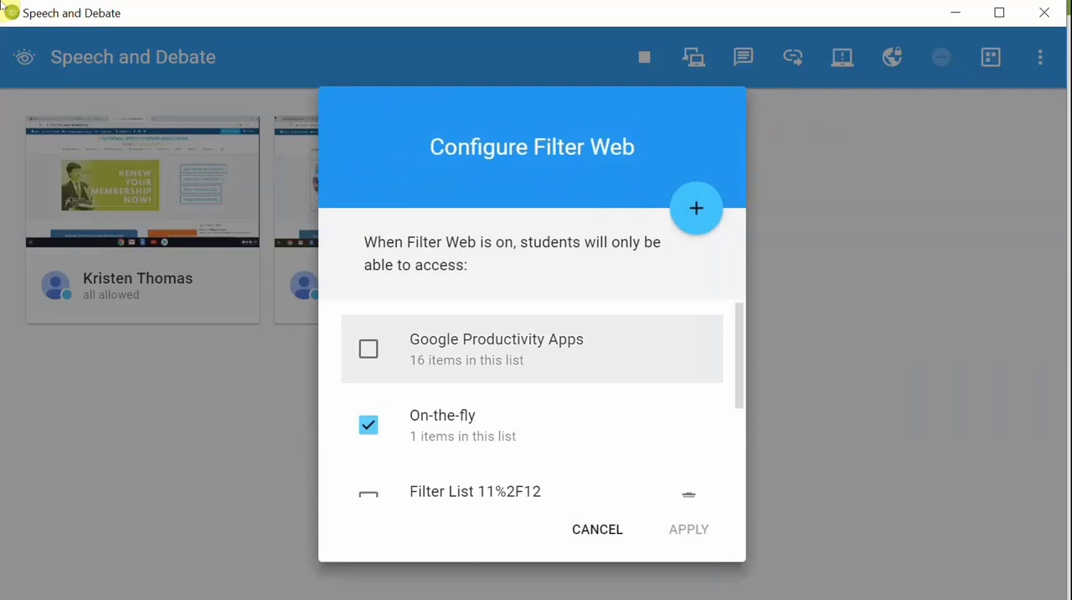
pyautogui.scroll(-3)
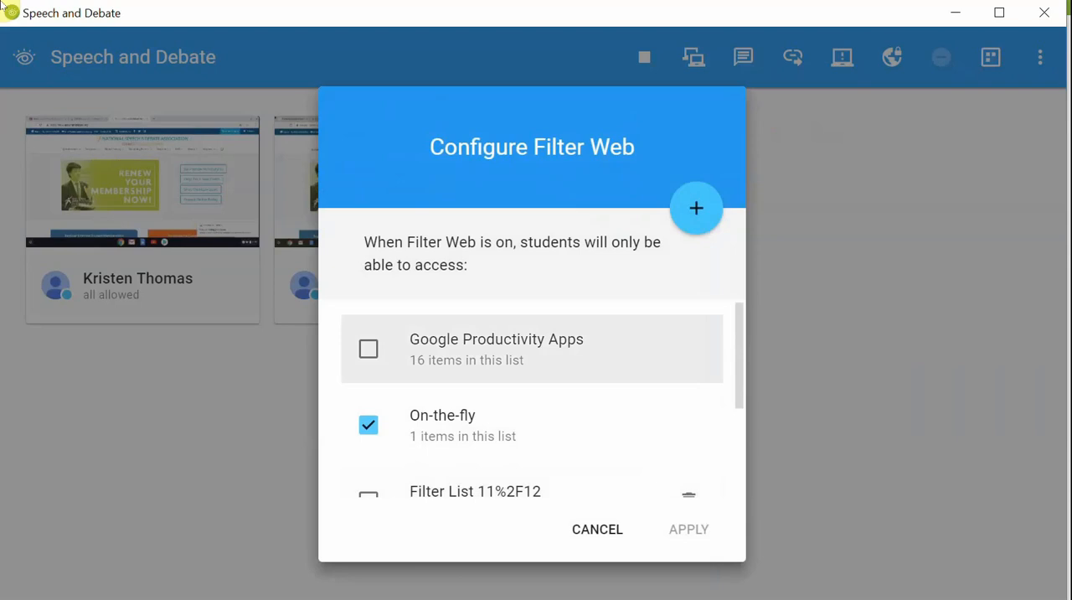
pyautogui.click(532, 348)
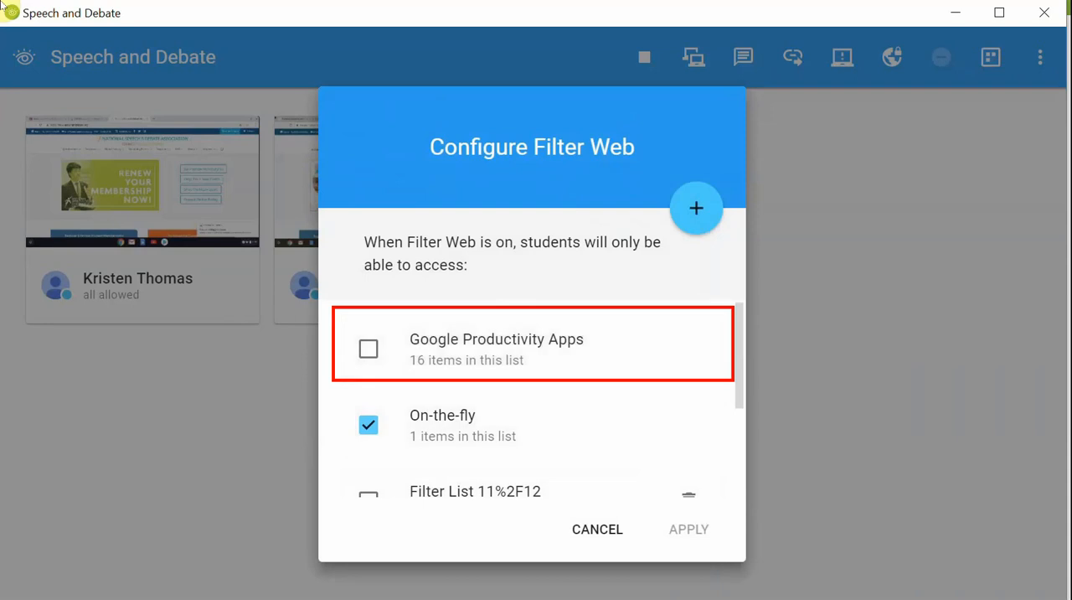
# Apply the Google Productivity Apps list, turn on Filter Web, and view Victor's screen live.
pyautogui.click(367, 425)
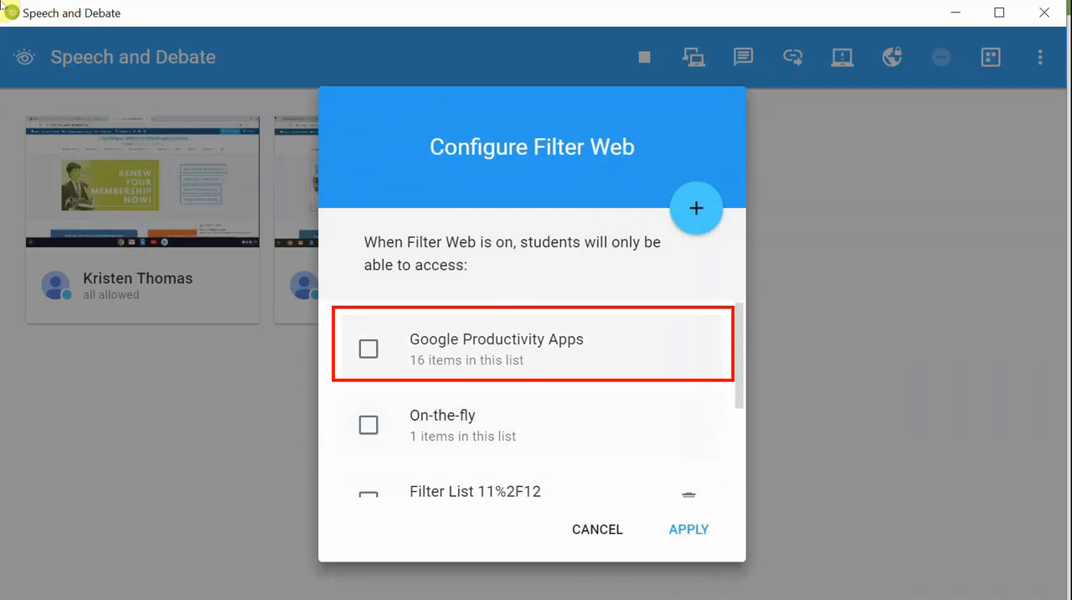
pyautogui.click(368, 349)
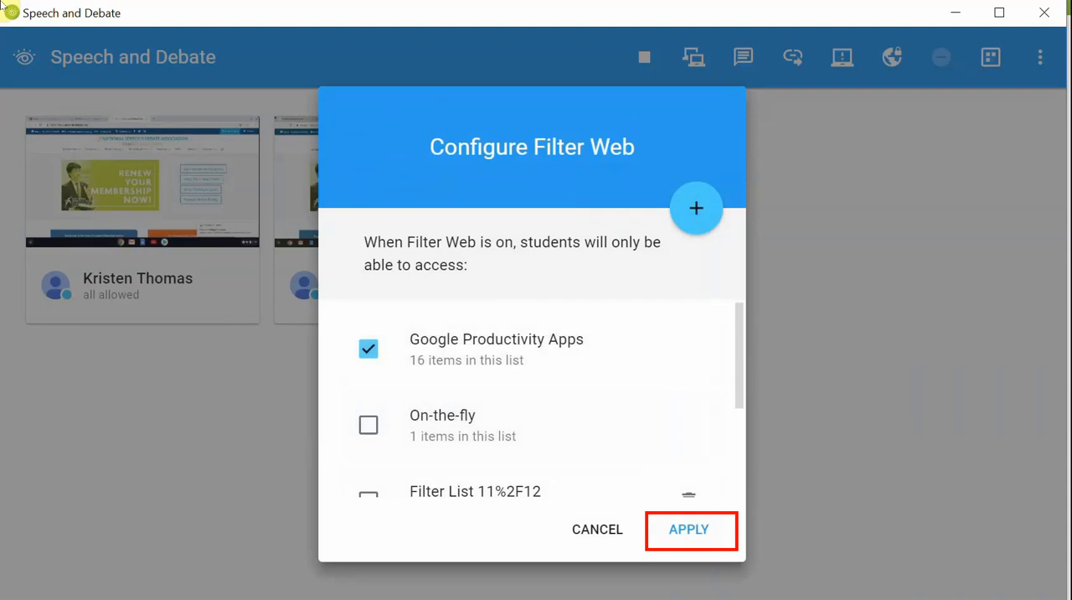
pyautogui.click(688, 529)
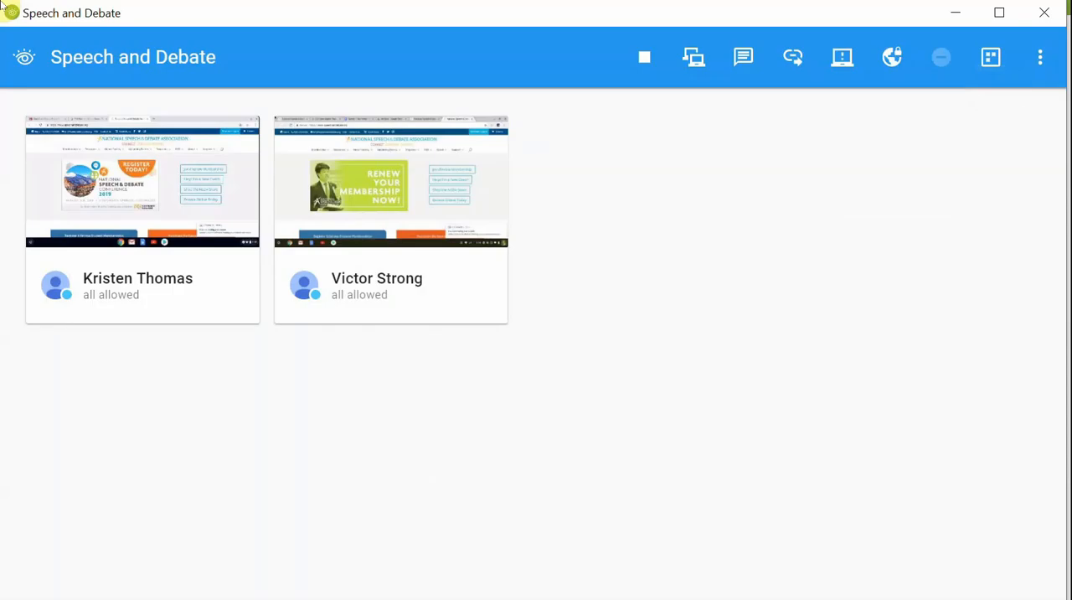
pyautogui.click(891, 57)
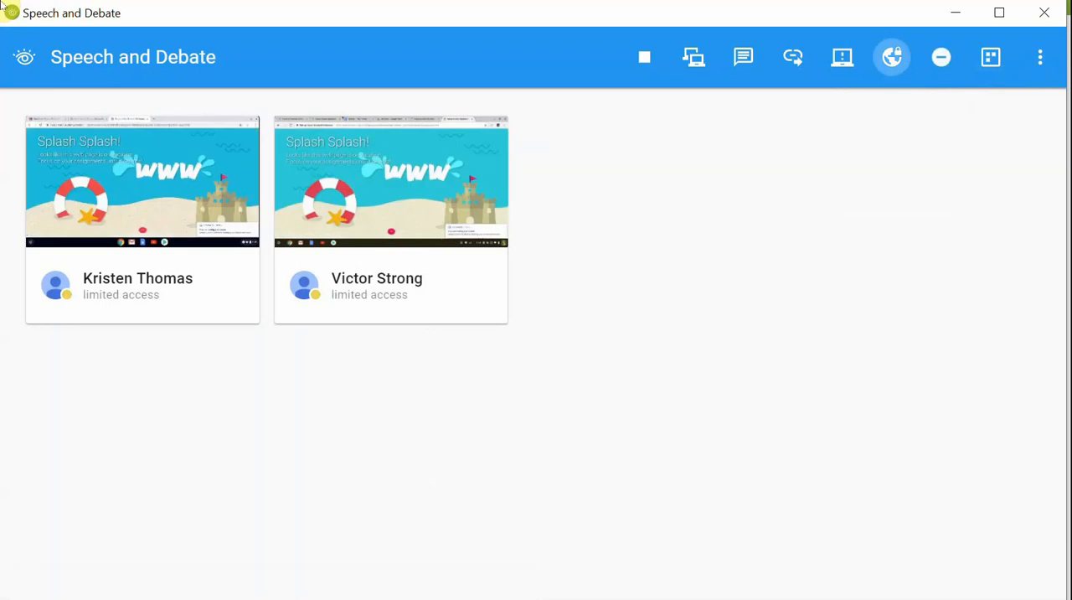
pyautogui.click(892, 57)
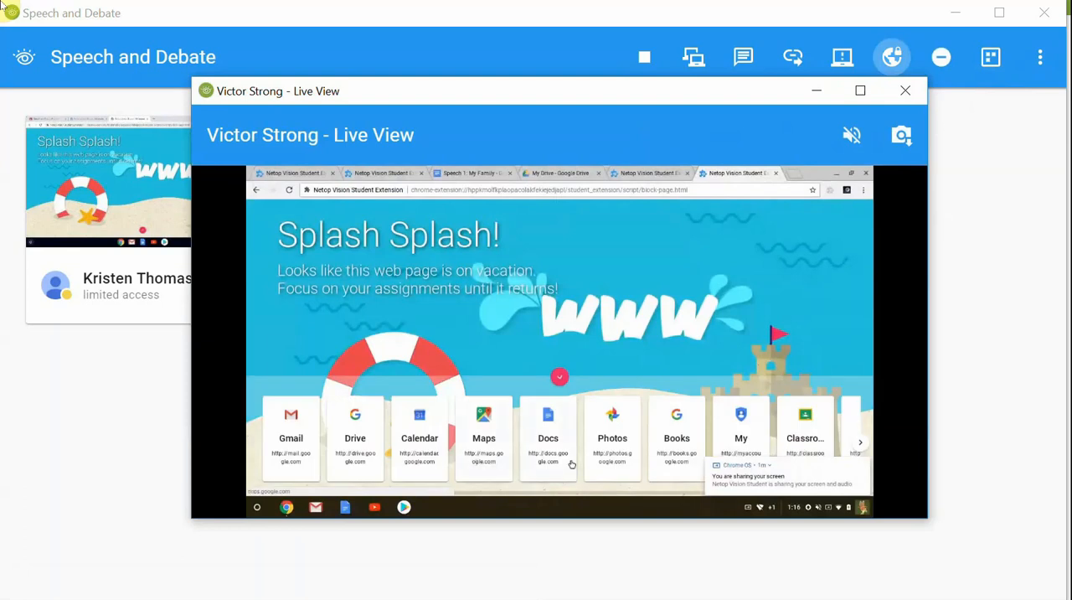
pyautogui.click(905, 90)
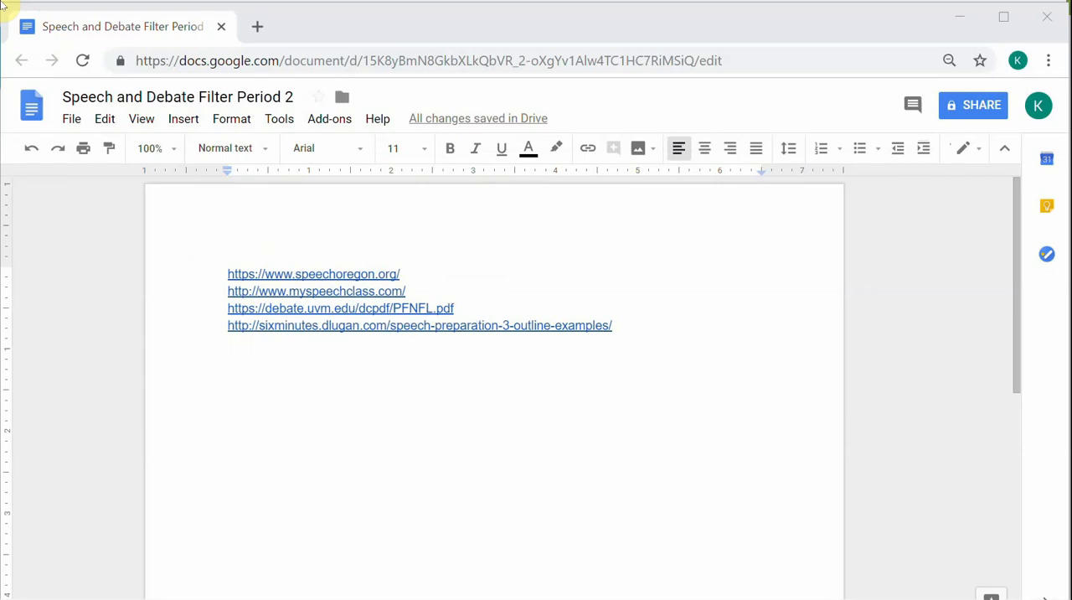
pyautogui.click(419, 325)
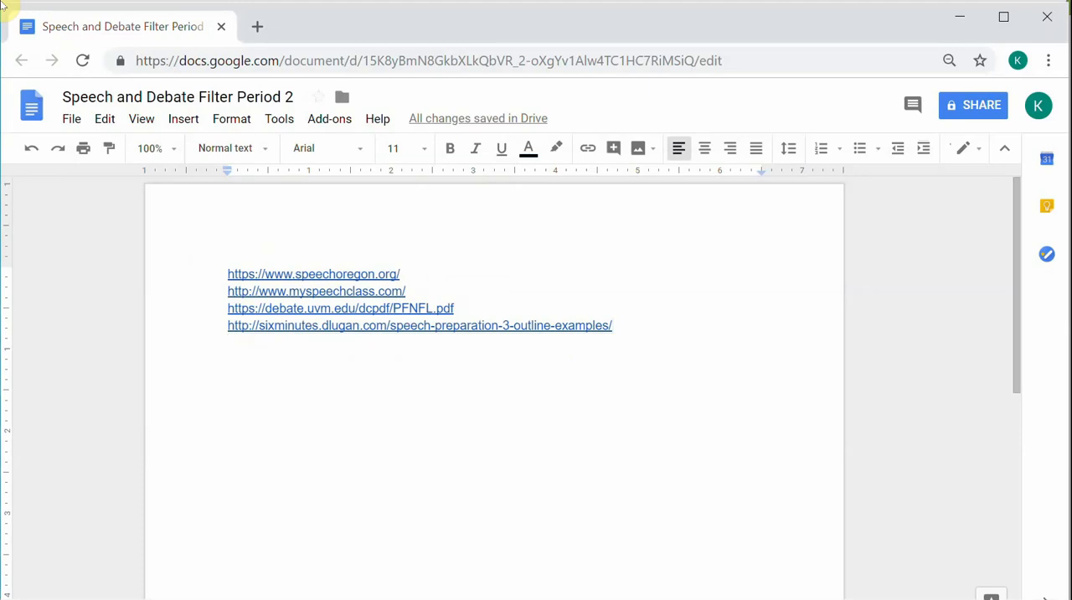
pyautogui.click(419, 325)
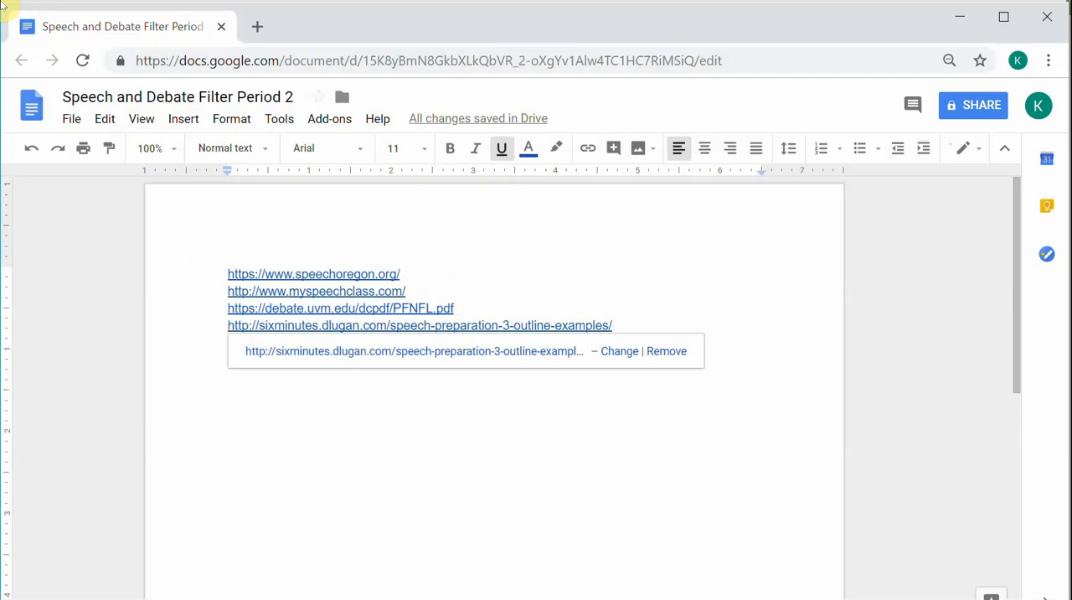
pyautogui.write('www')
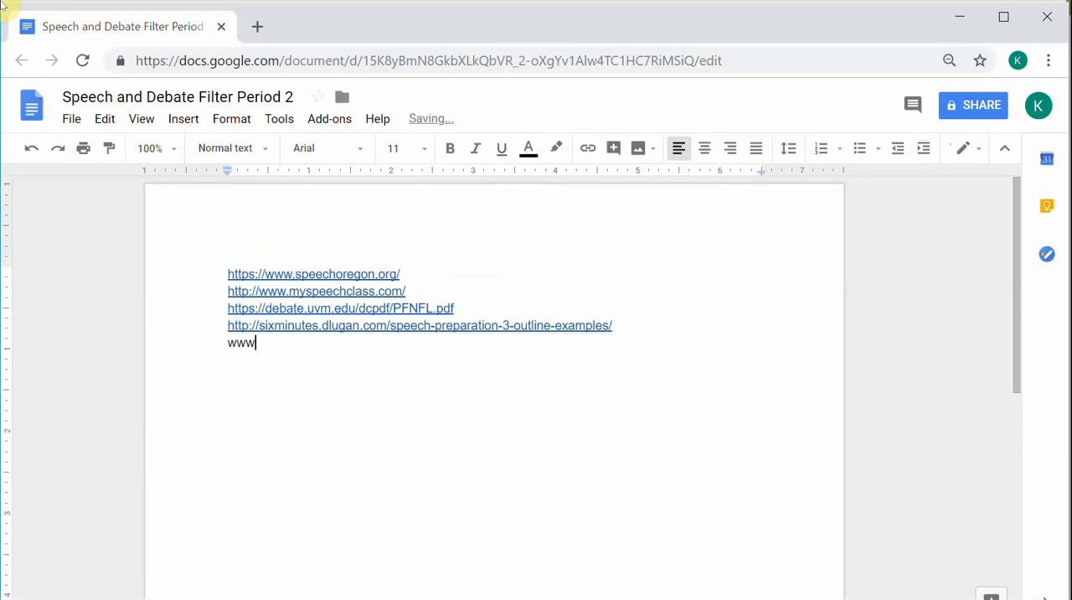
pyautogui.write('.spee')
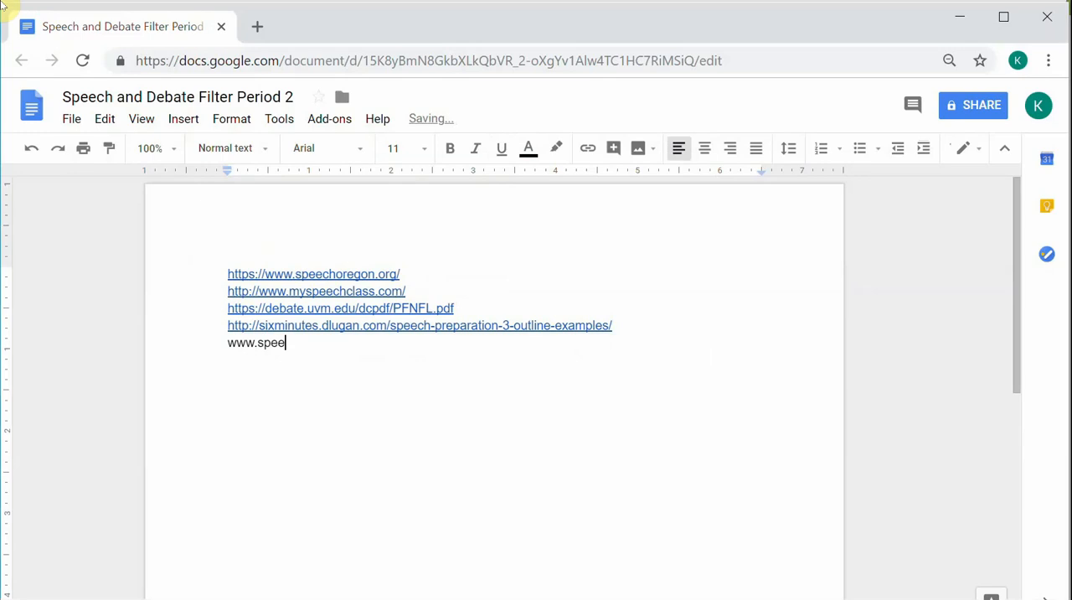
pyautogui.write('chanddebate.org')
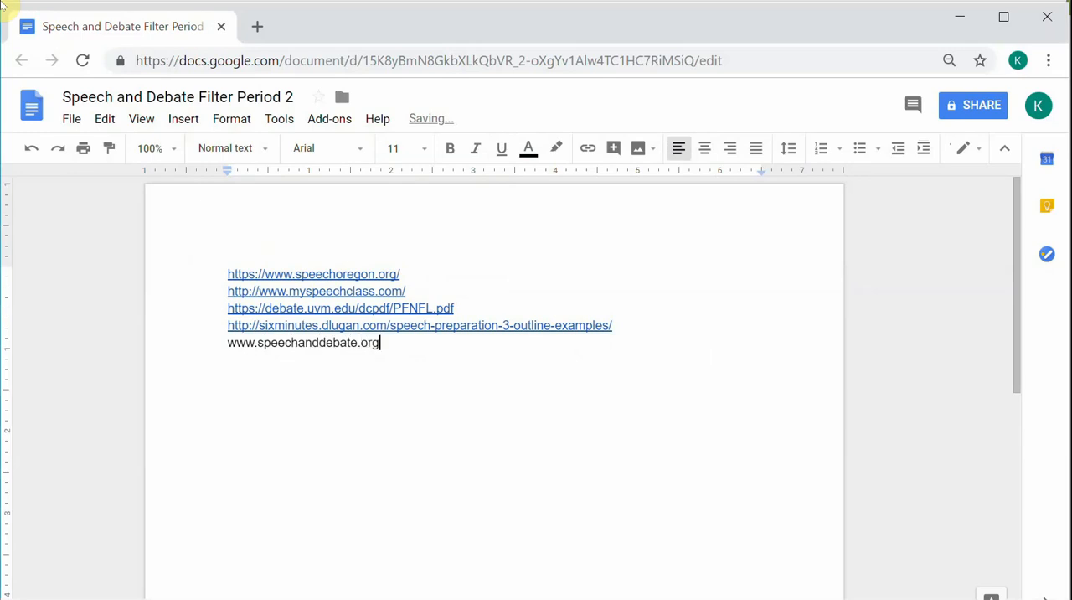
pyautogui.write('" "')
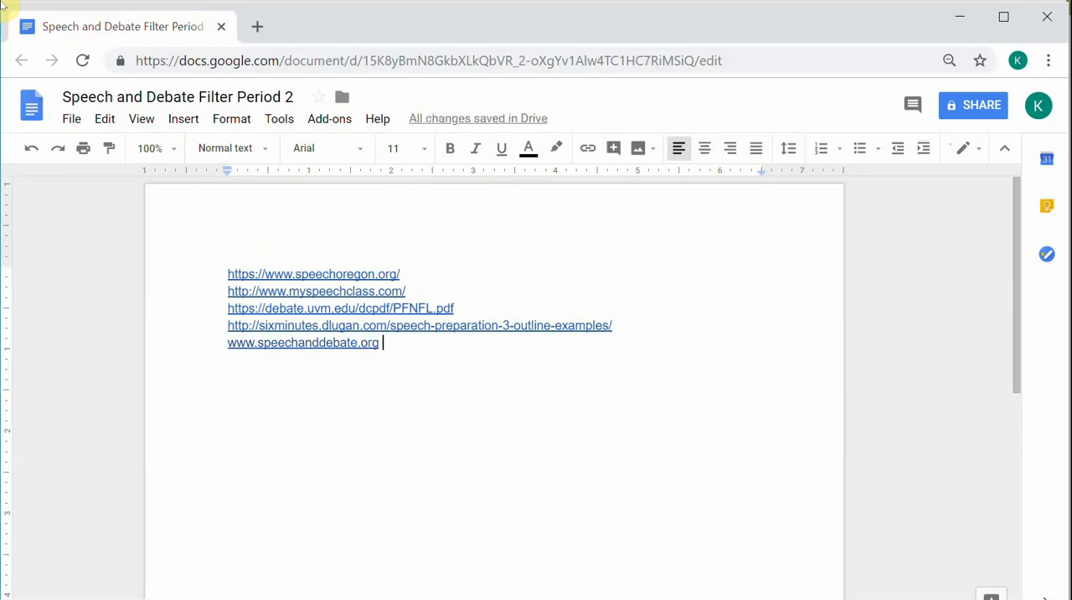
pyautogui.moveTo(177, 97)
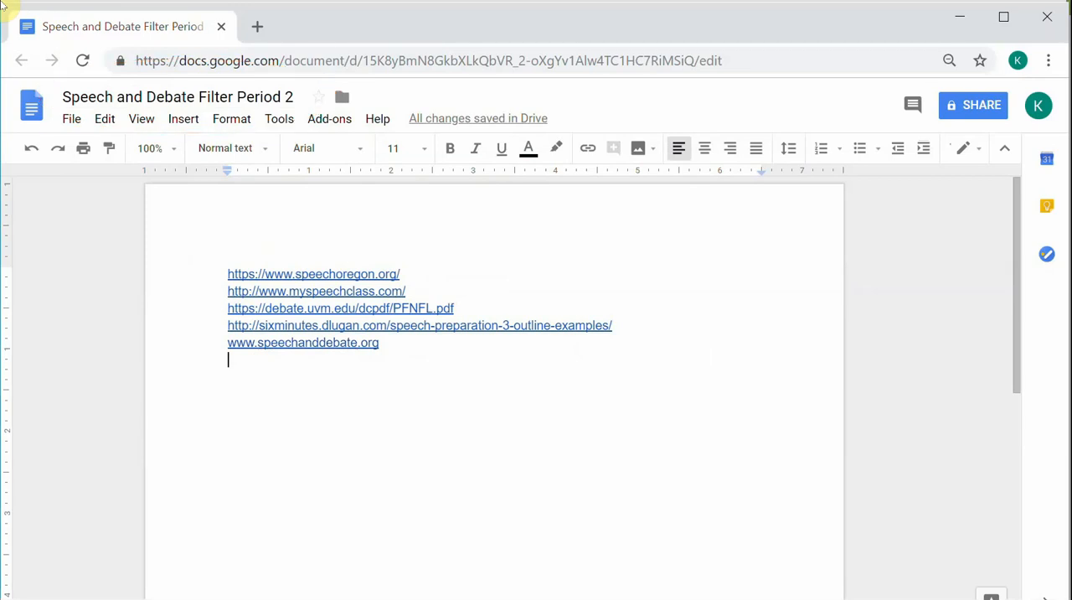
# Download the updated filter list document from the File menu.
pyautogui.click(71, 118)
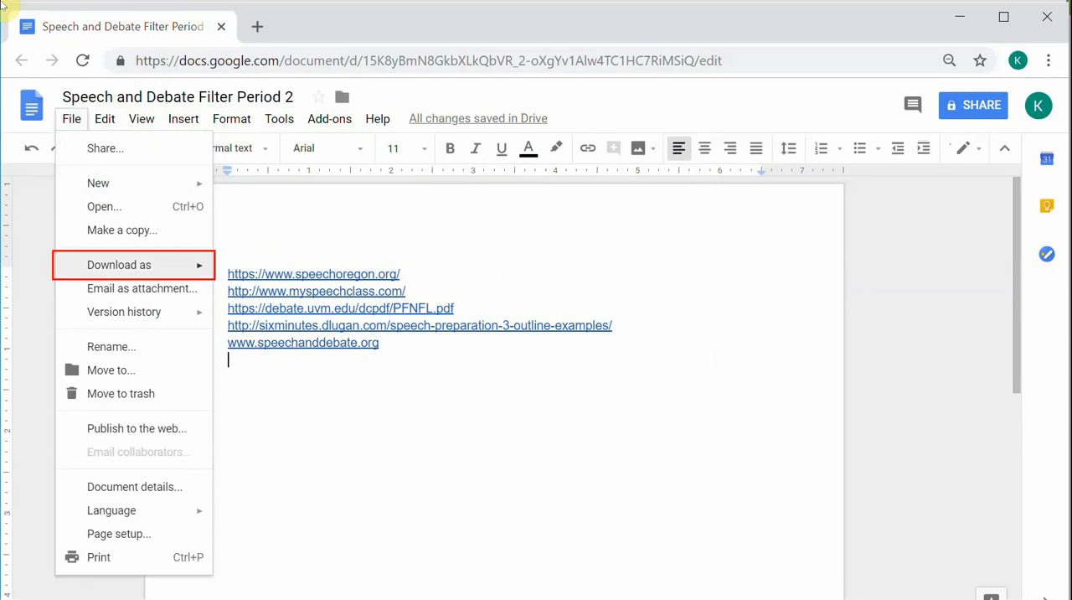
pyautogui.click(119, 265)
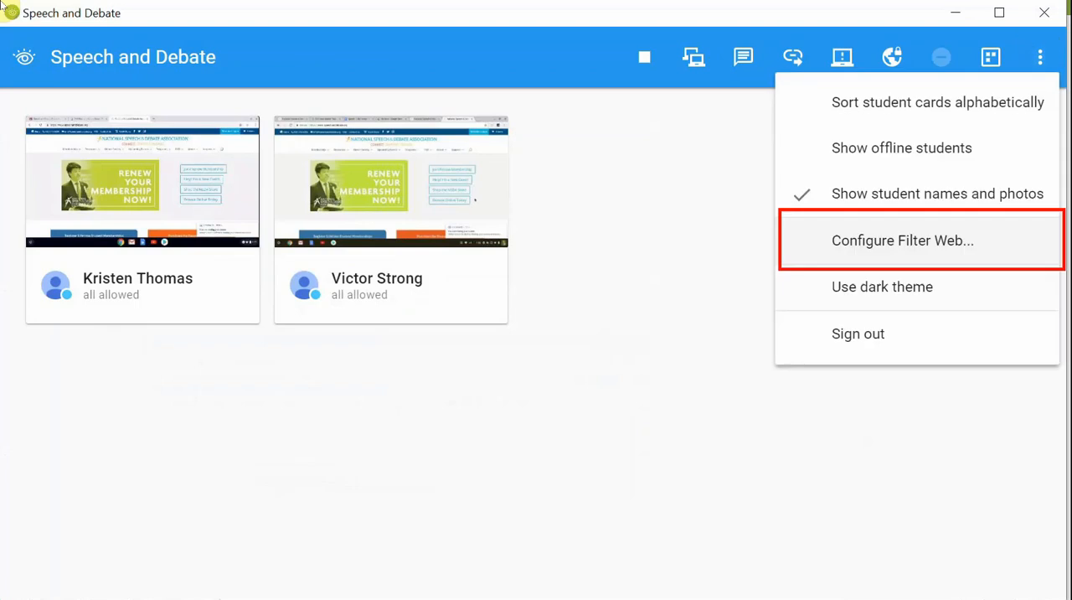
# Import 'Speech and Debate Filter Period 2' and apply it as the allowed-sites list.
pyautogui.click(902, 240)
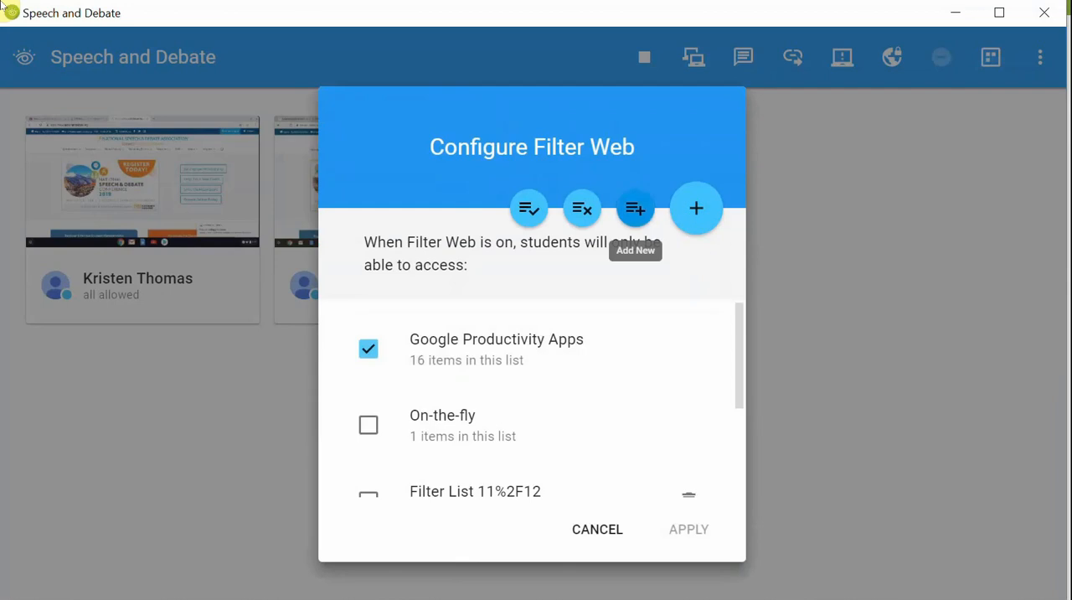
pyautogui.click(635, 208)
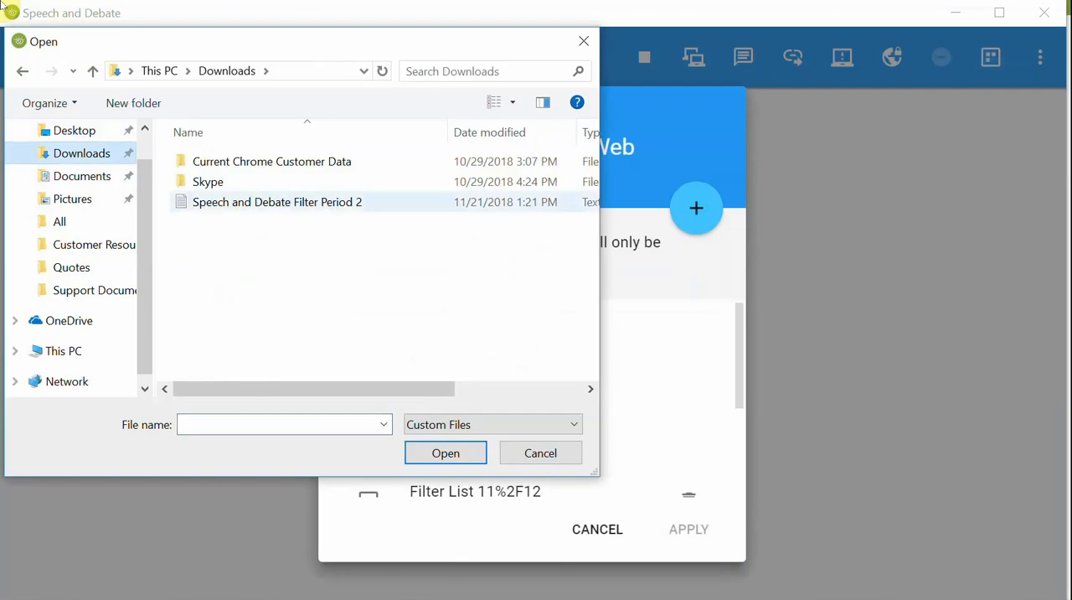
pyautogui.click(276, 202)
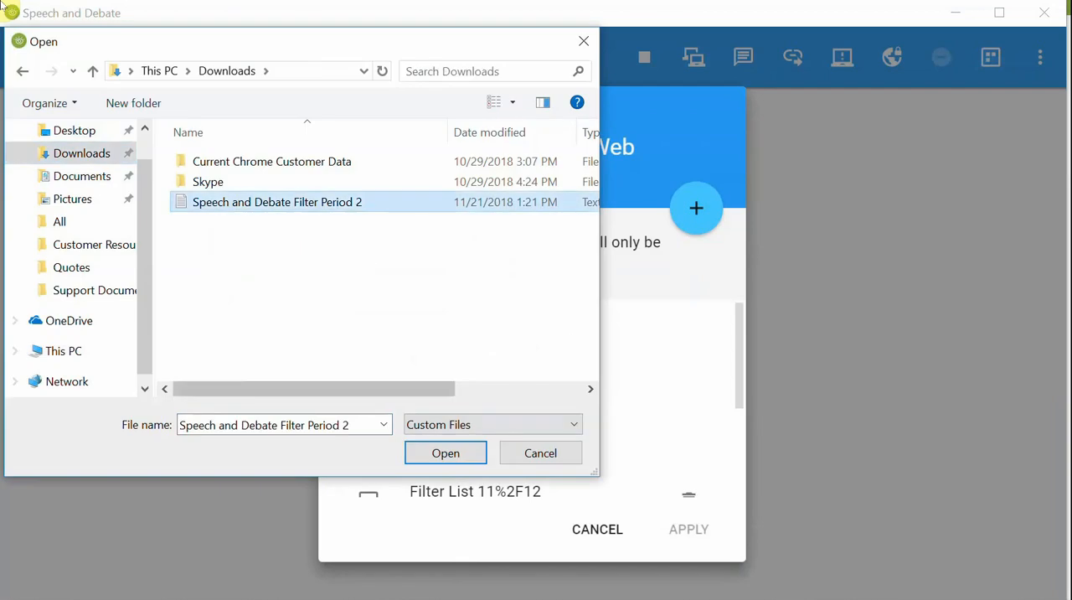
pyautogui.click(445, 452)
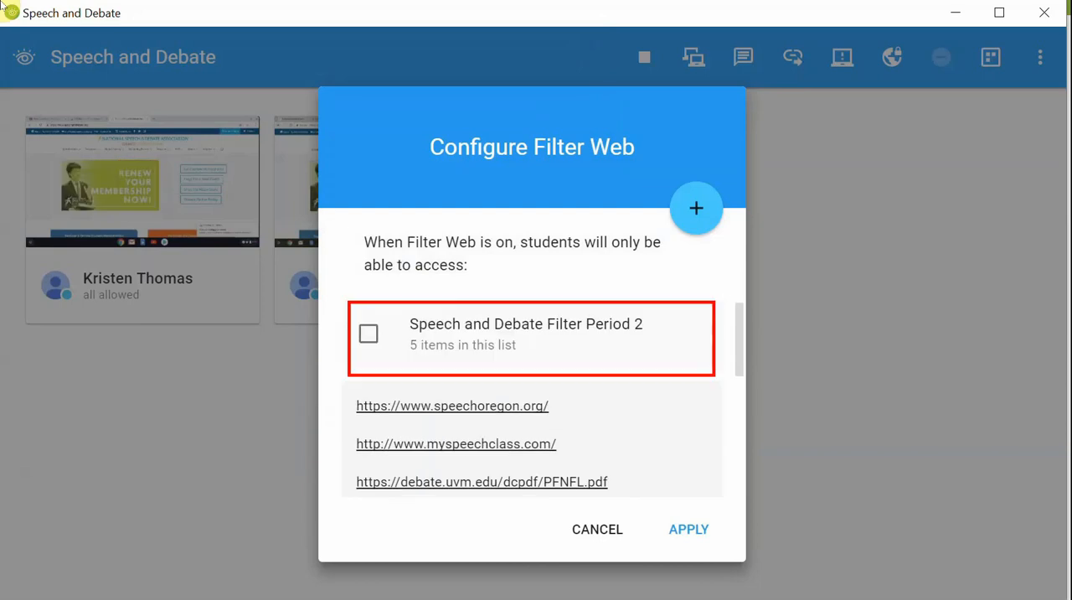
pyautogui.click(369, 333)
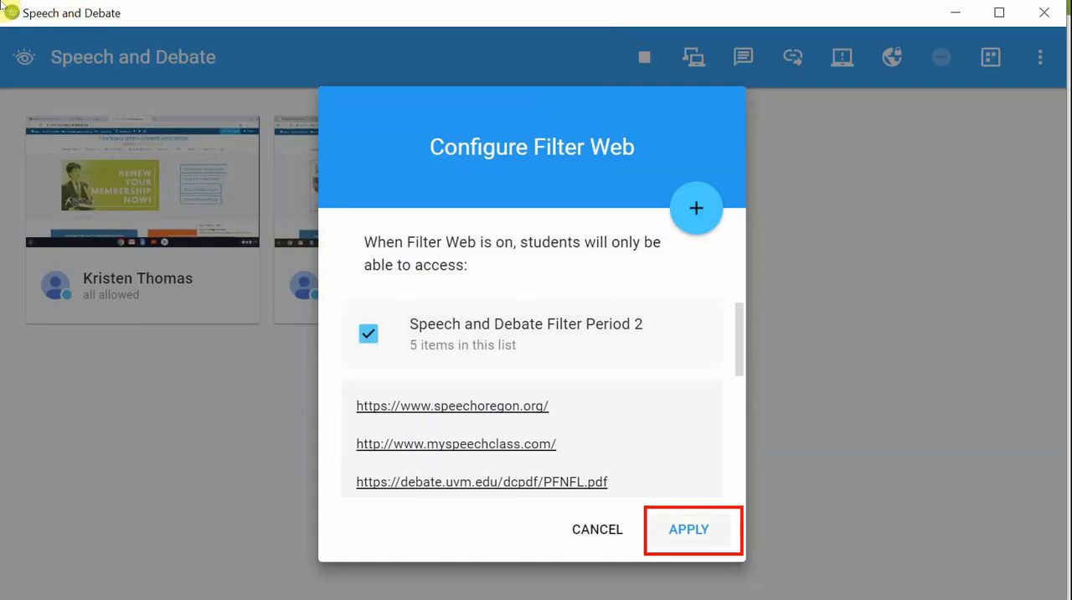
pyautogui.click(688, 528)
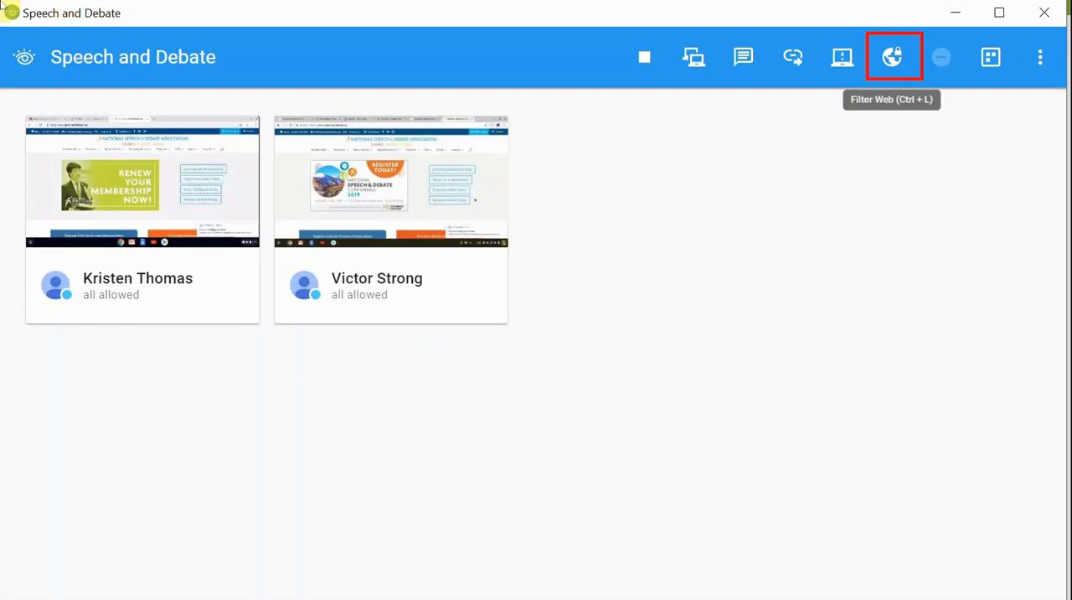
pyautogui.click(893, 56)
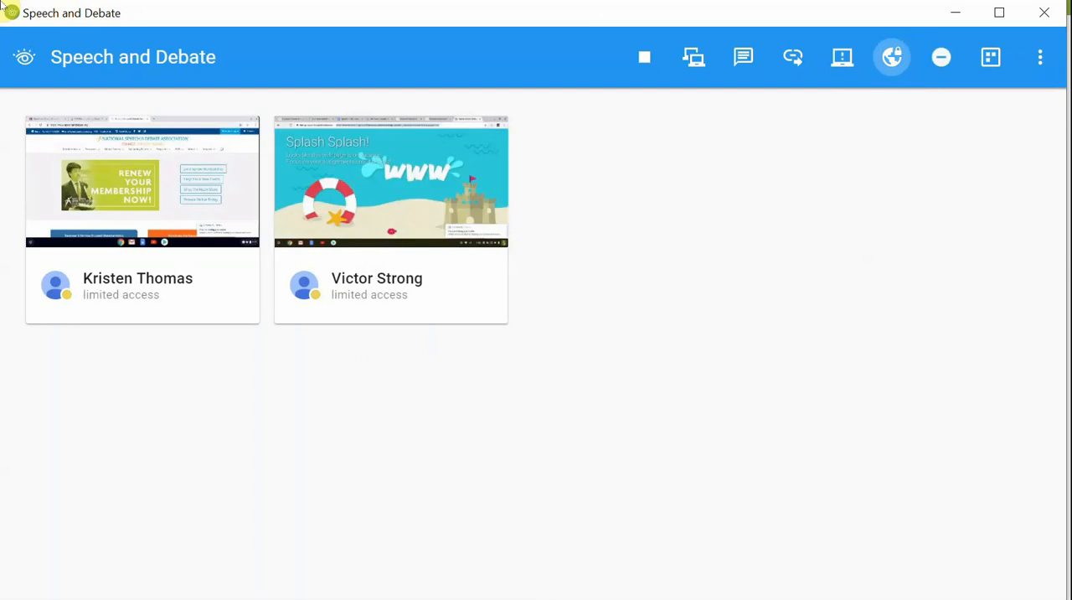
pyautogui.moveTo(891, 56)
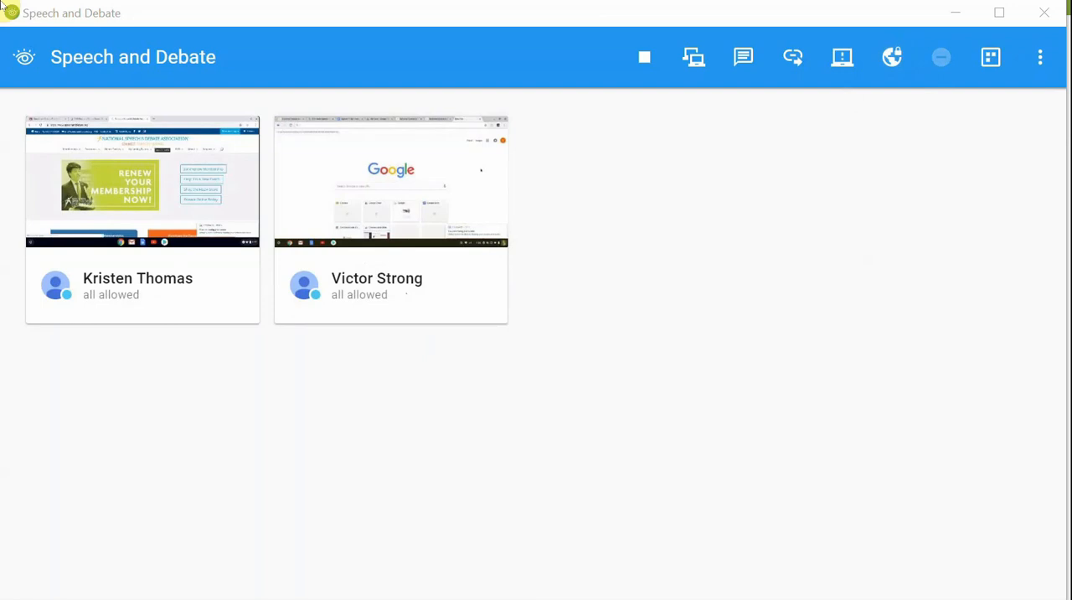
pyautogui.press('ctrl+minus')
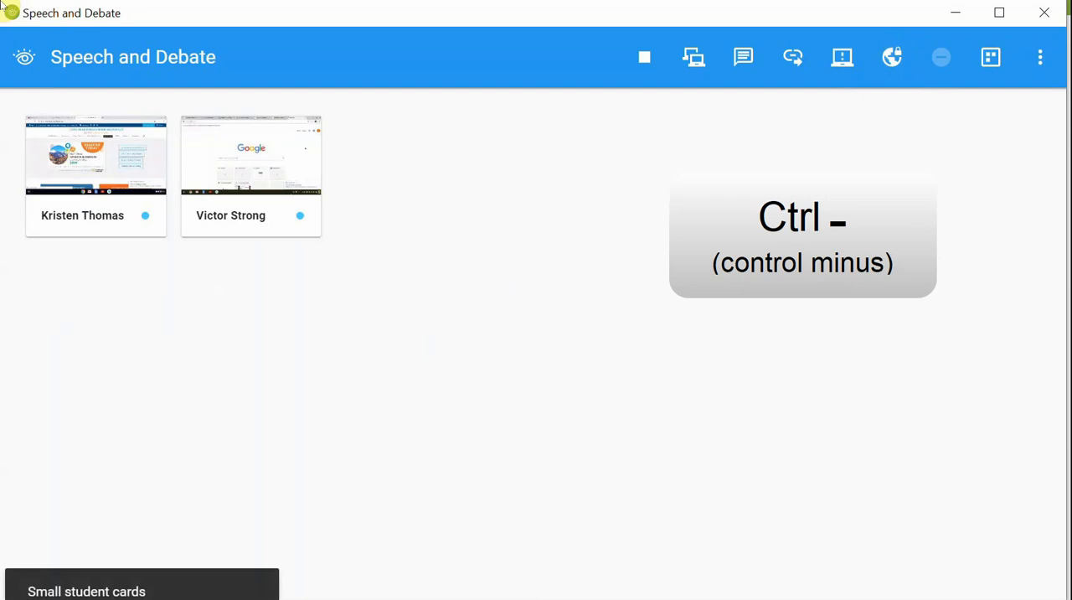
pyautogui.press('ctrl+plus')
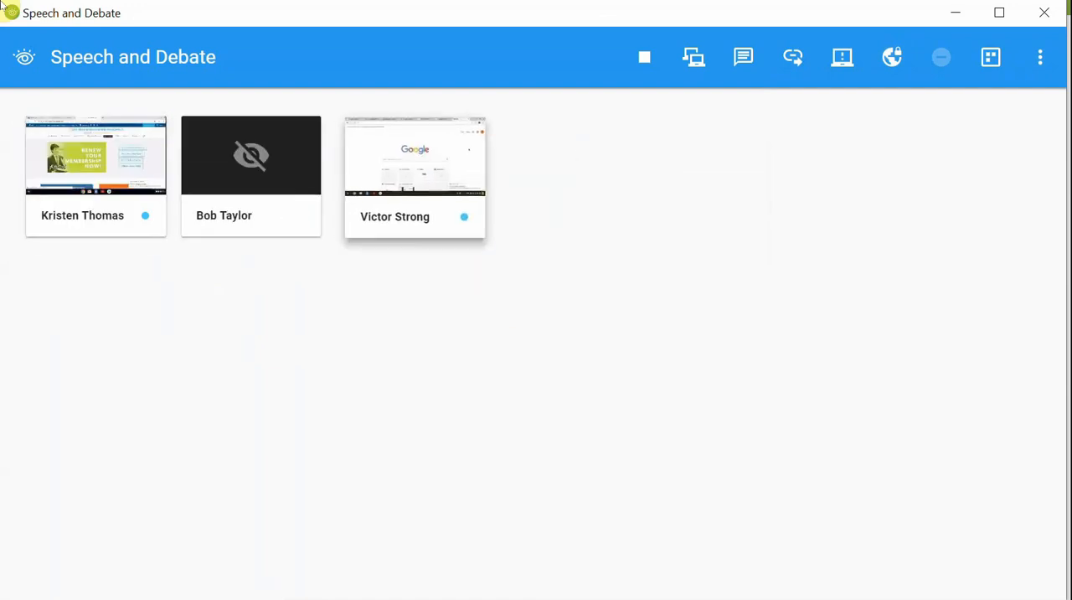
# Sort the student cards alphabetically by name from the view options.
pyautogui.click(1040, 57)
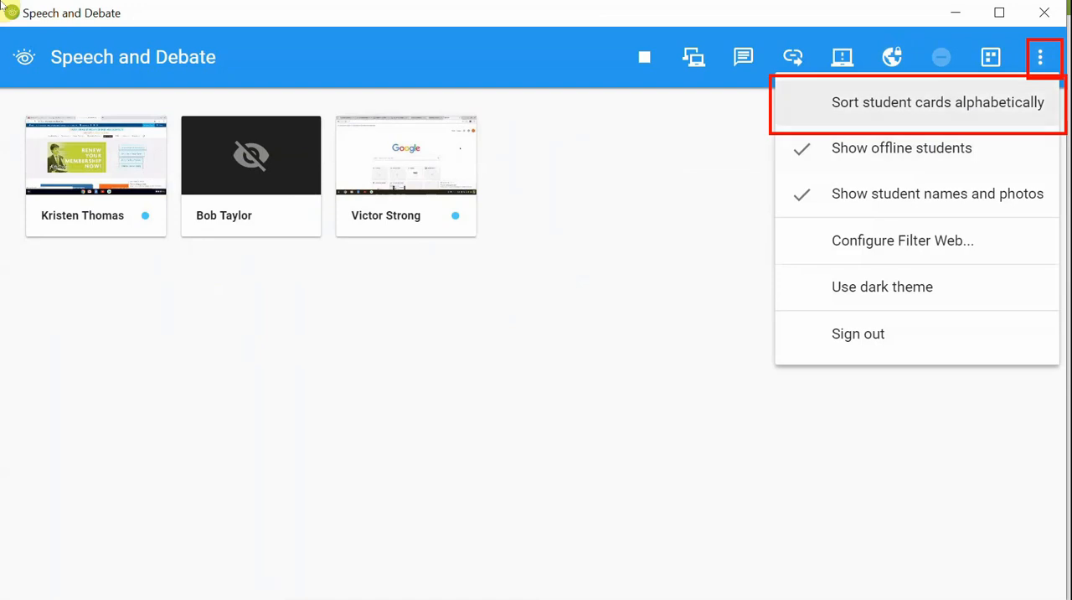
pyautogui.click(937, 102)
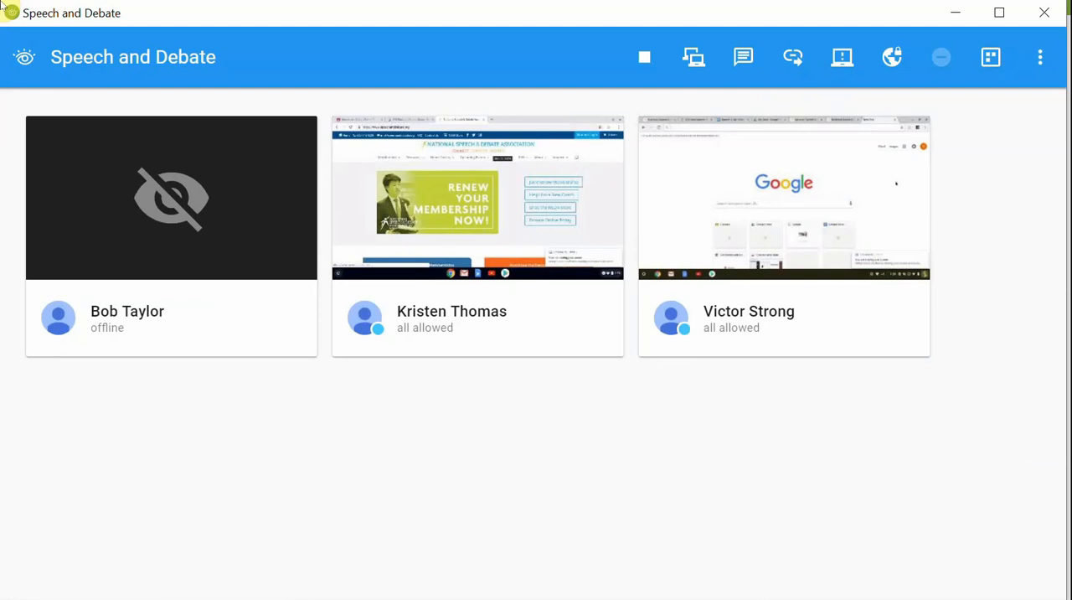
pyautogui.moveTo(1040, 57)
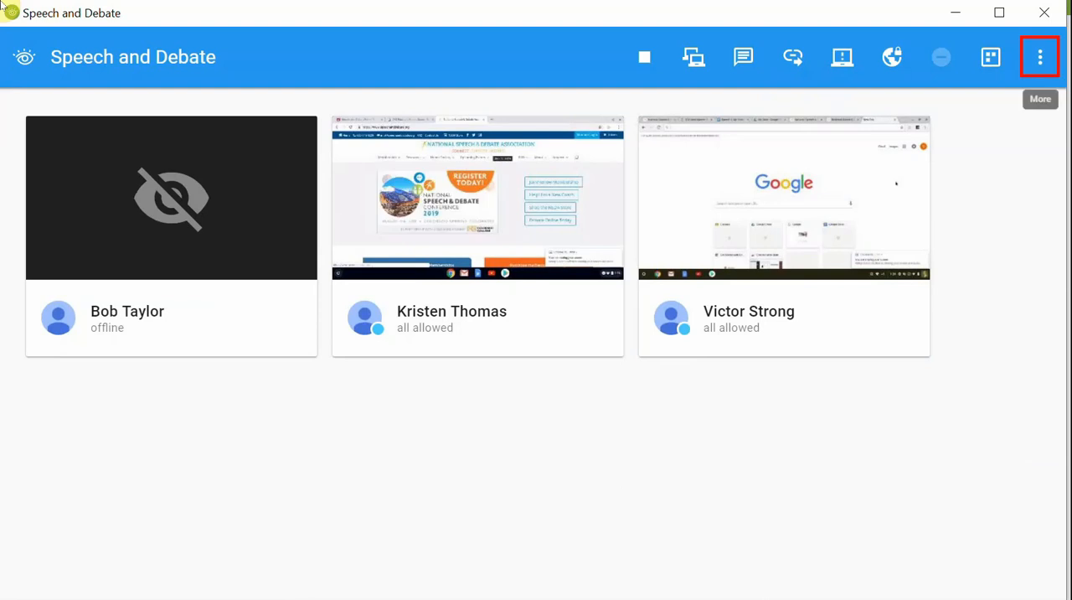
# Turn on the dark theme, then switch back to the light theme.
pyautogui.click(1040, 57)
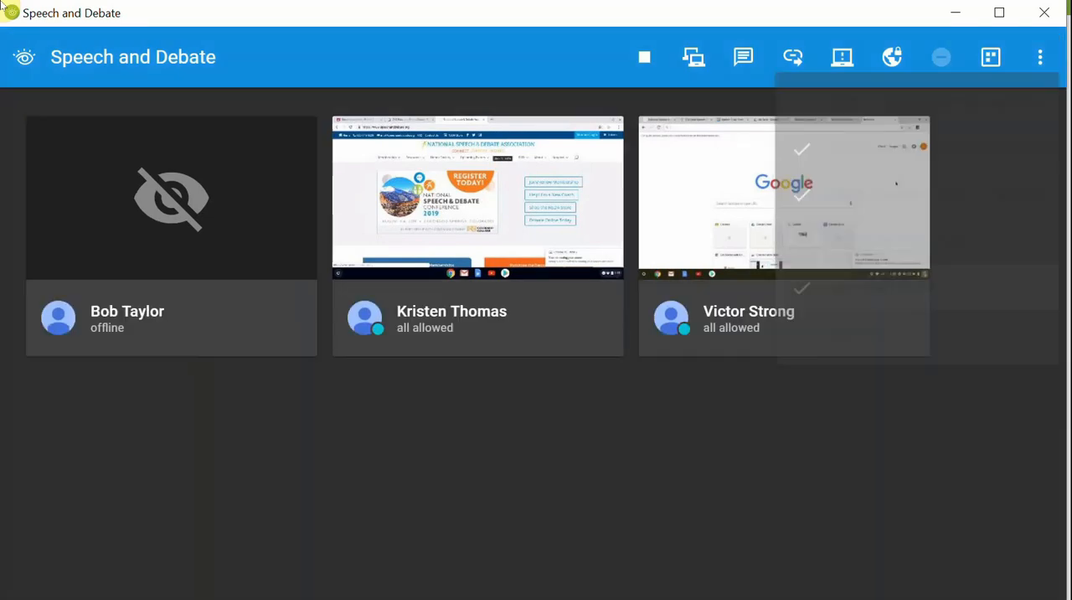
pyautogui.click(1039, 57)
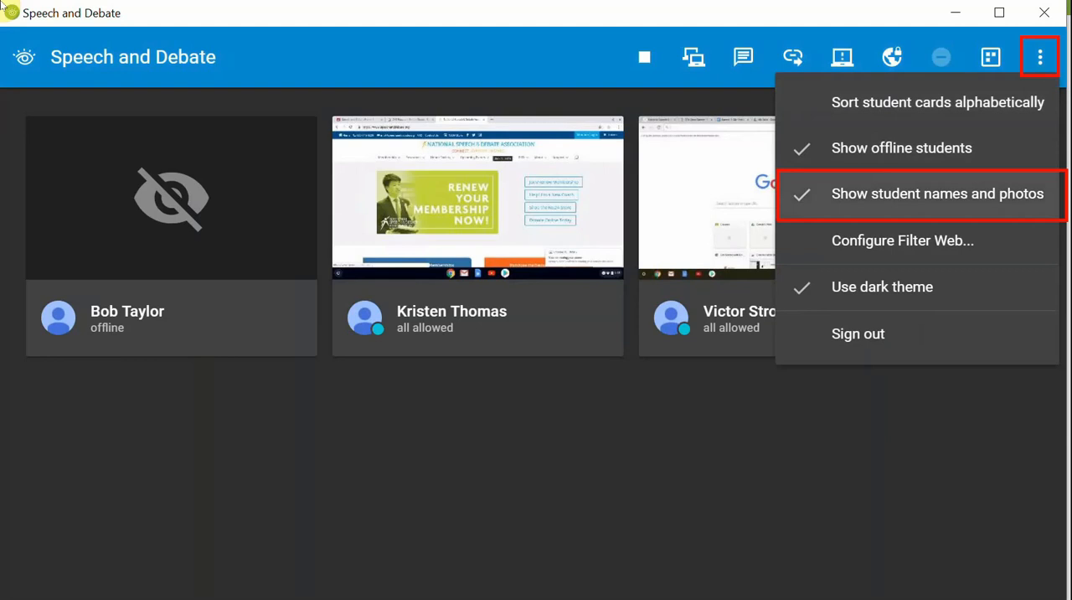
pyautogui.click(937, 194)
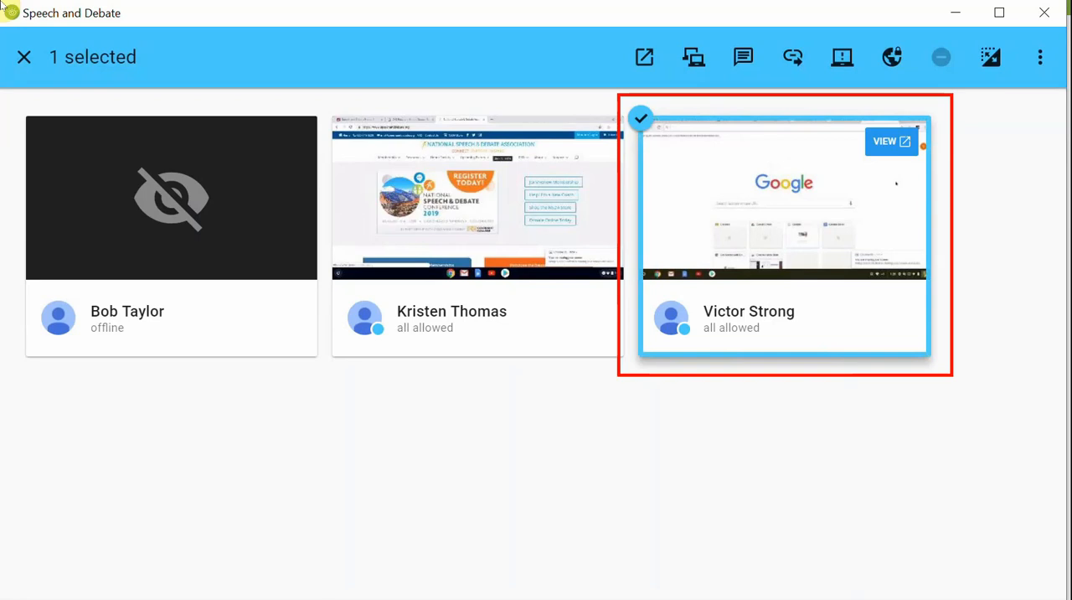
# Dismiss Victor Strong from class, then recall him so he rejoins with limited access.
pyautogui.click(1040, 56)
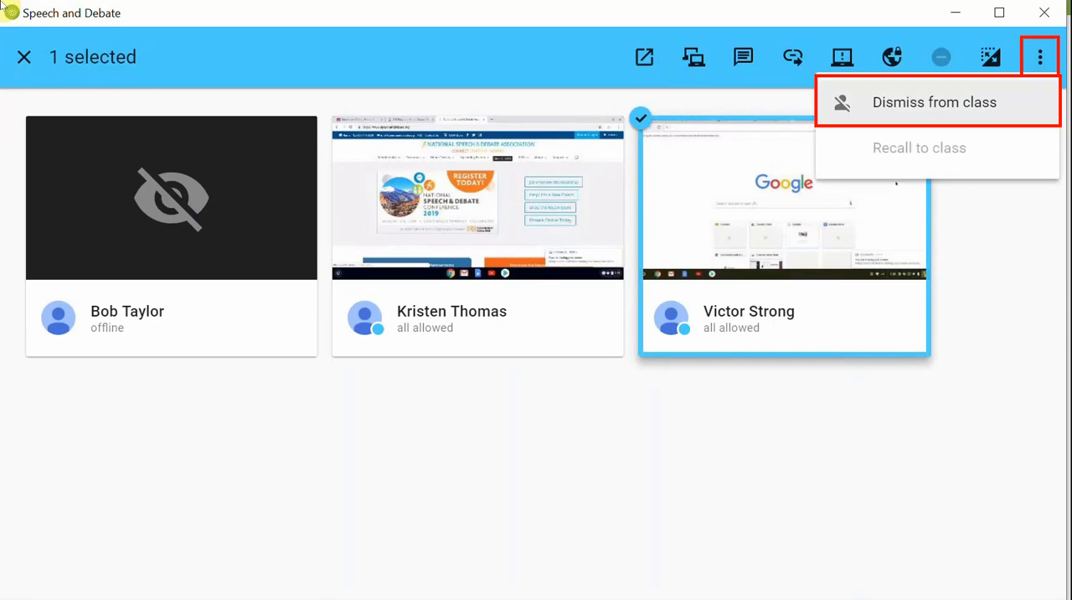
pyautogui.click(934, 102)
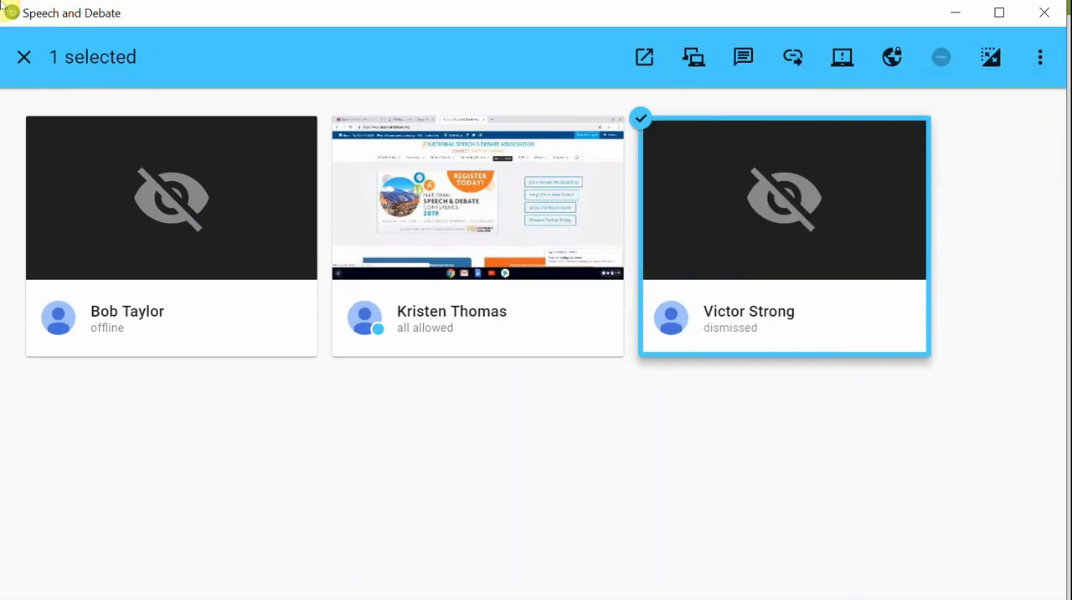
pyautogui.click(23, 57)
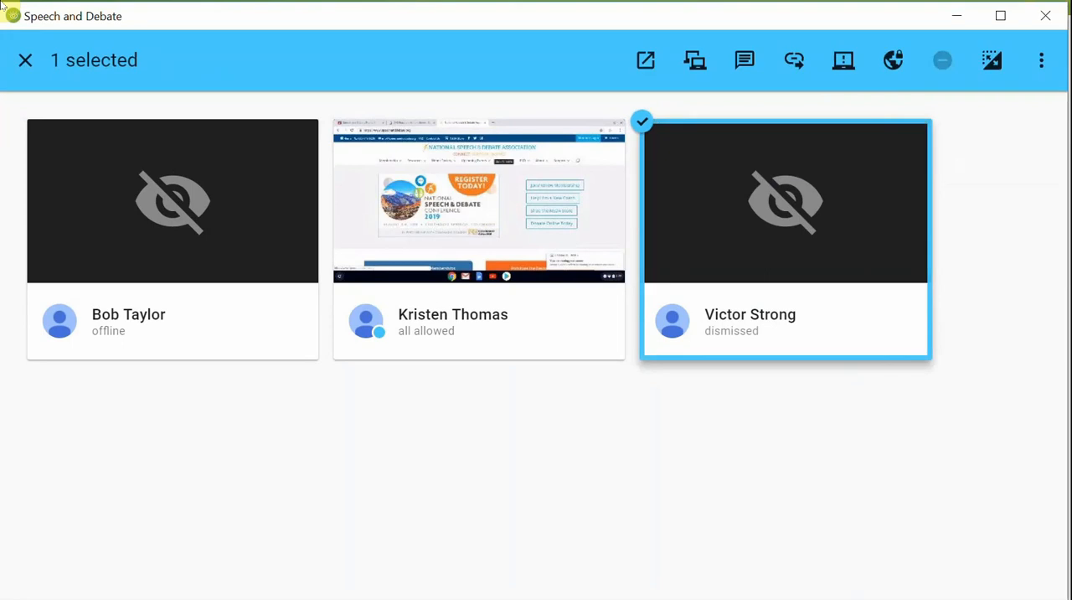
pyautogui.click(942, 60)
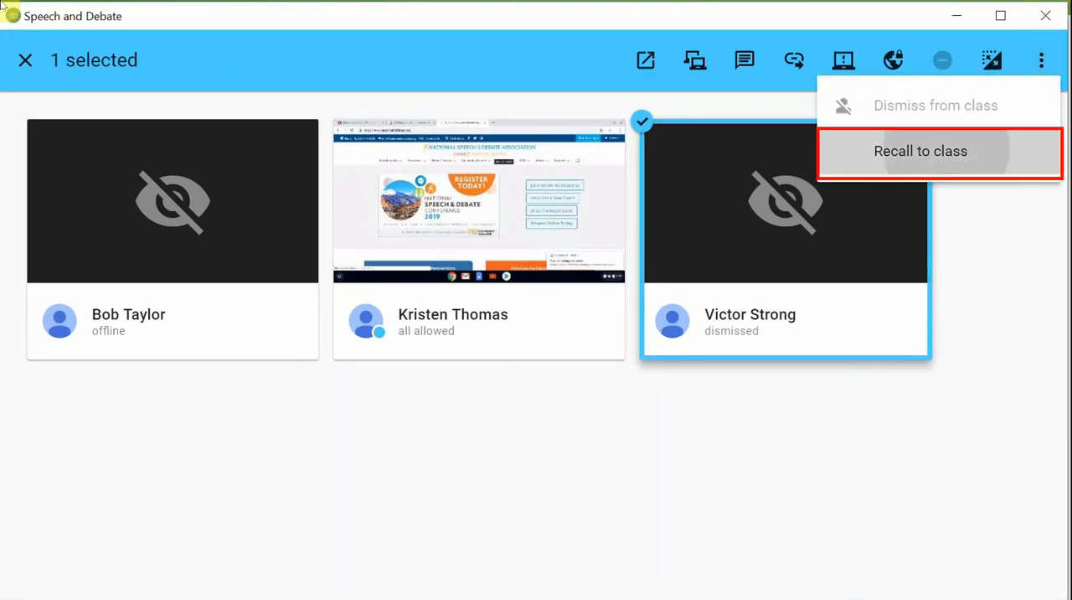
pyautogui.click(921, 151)
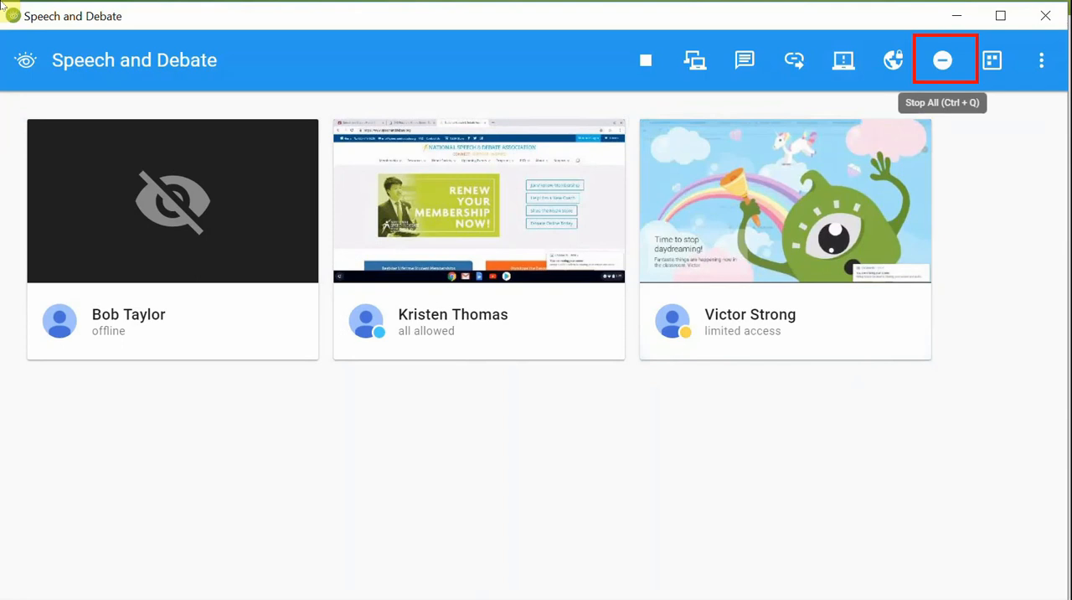
pyautogui.click(942, 59)
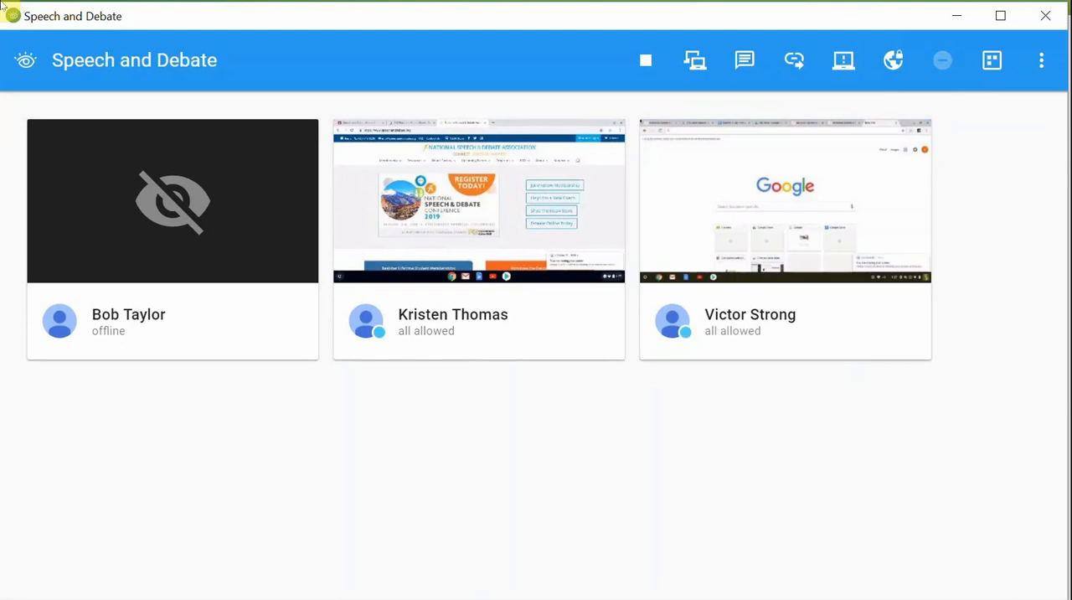
pyautogui.click(646, 59)
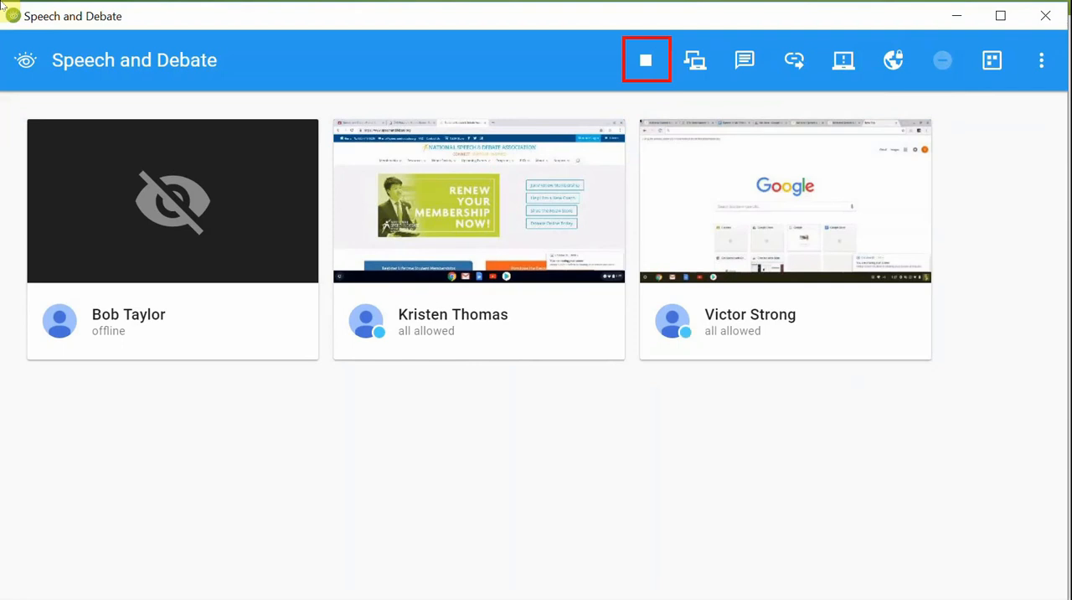
pyautogui.moveTo(992, 60)
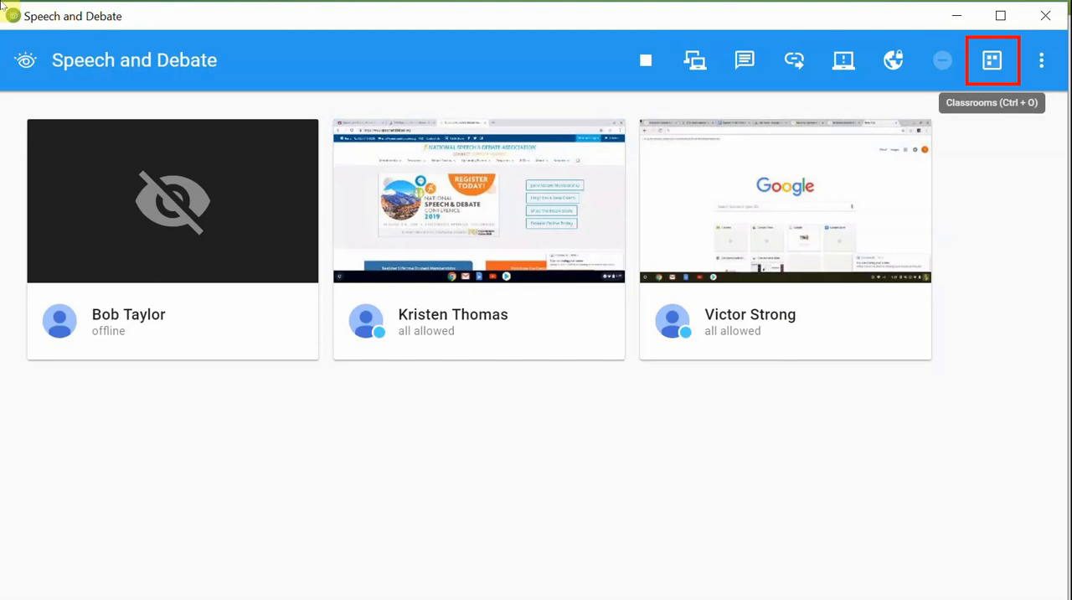
# Leave the Speech and Debate class view to show Sue's classrooms list.
pyautogui.click(992, 59)
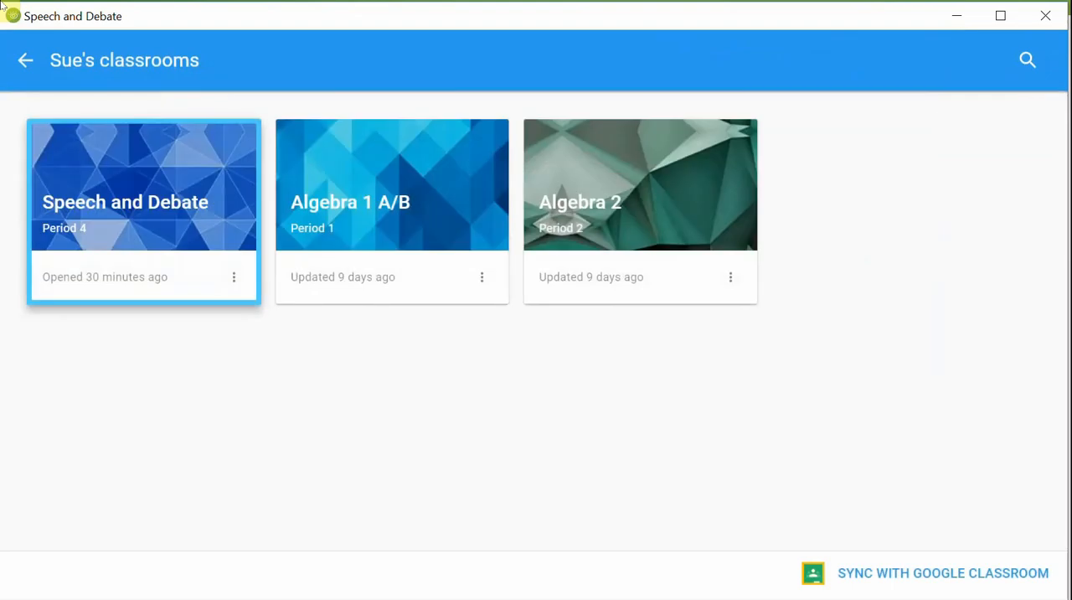